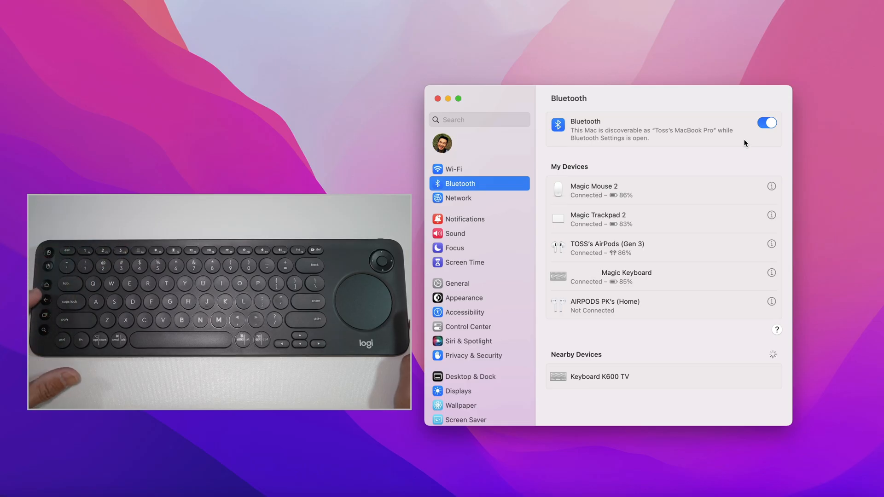
mouse_move(738, 305)
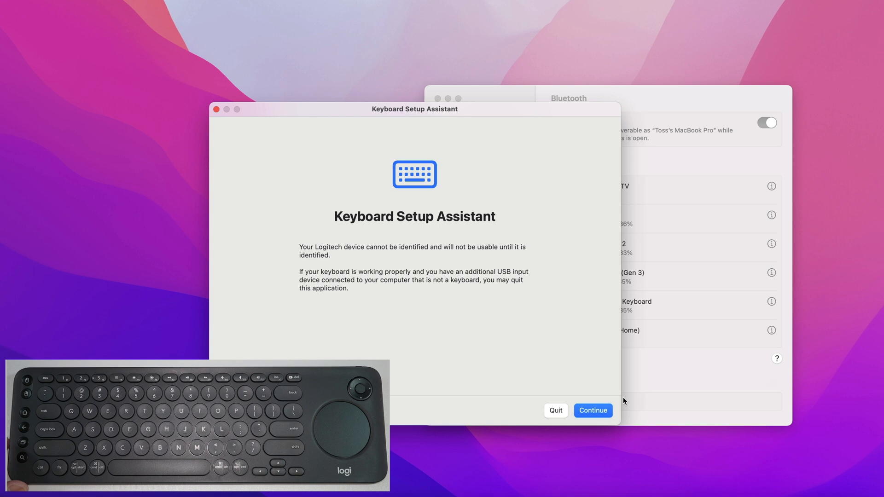
- Finish Keyboard Setup Assistant for the K600 TV, keeping the ANSI keyboard type
click(592, 411)
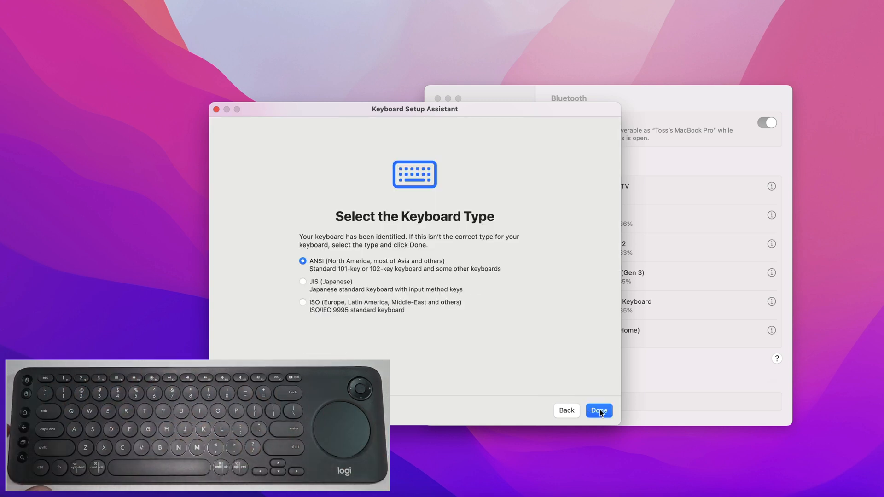
click(599, 411)
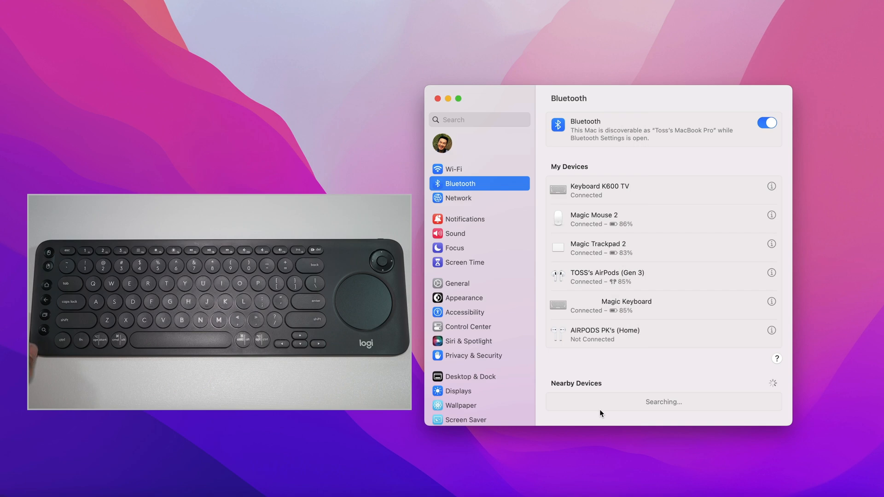
mouse_move(646, 197)
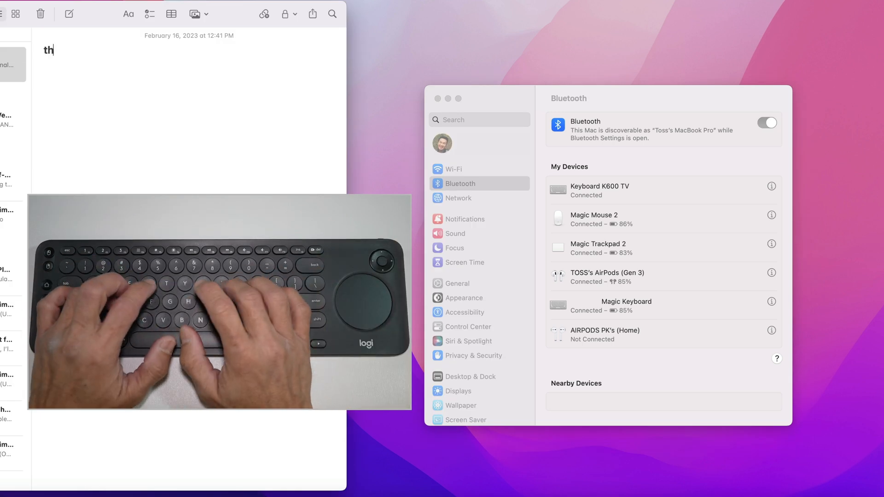
- Enter "This is a test. This is a test." into the note from the K600 keyboard
text(This is a tes)
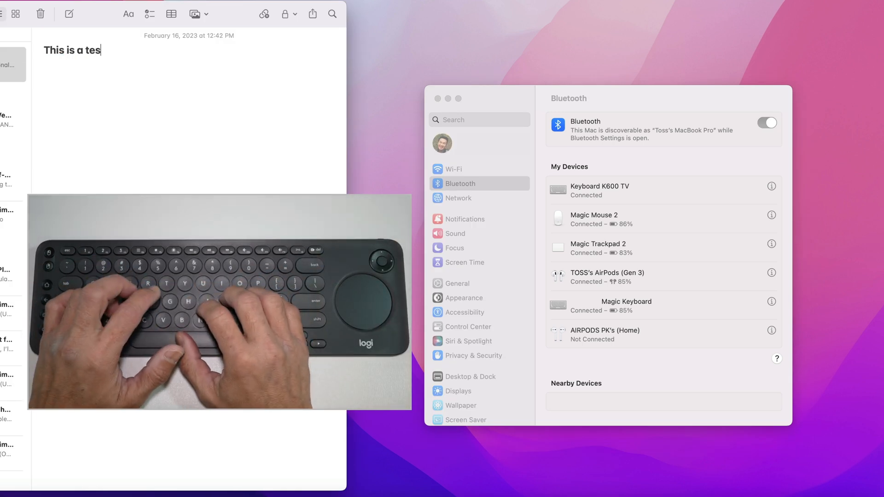
text(t)
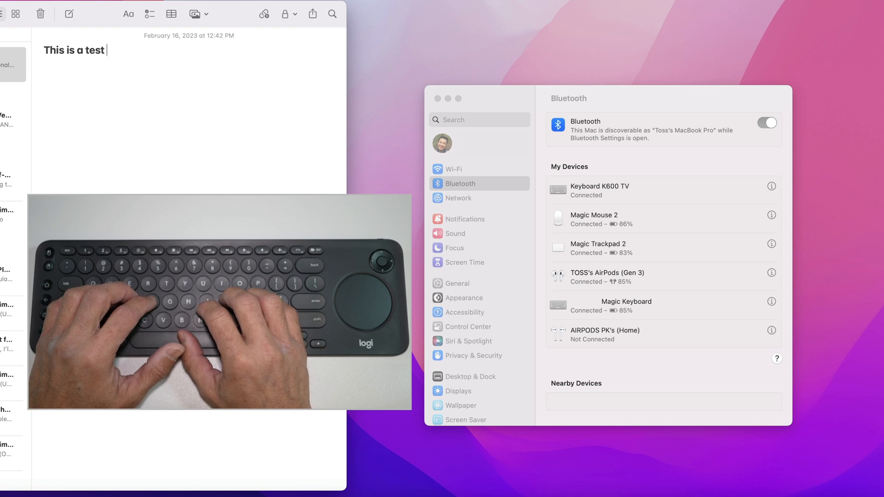
text(.)
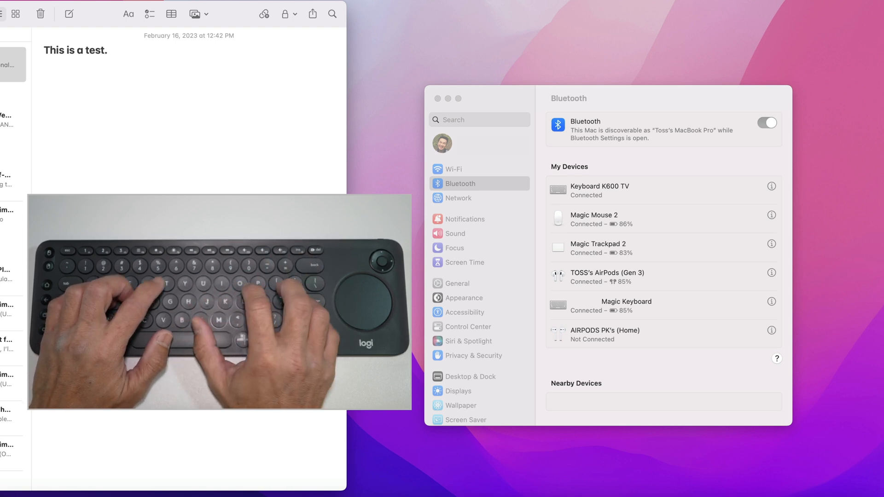
text(This)
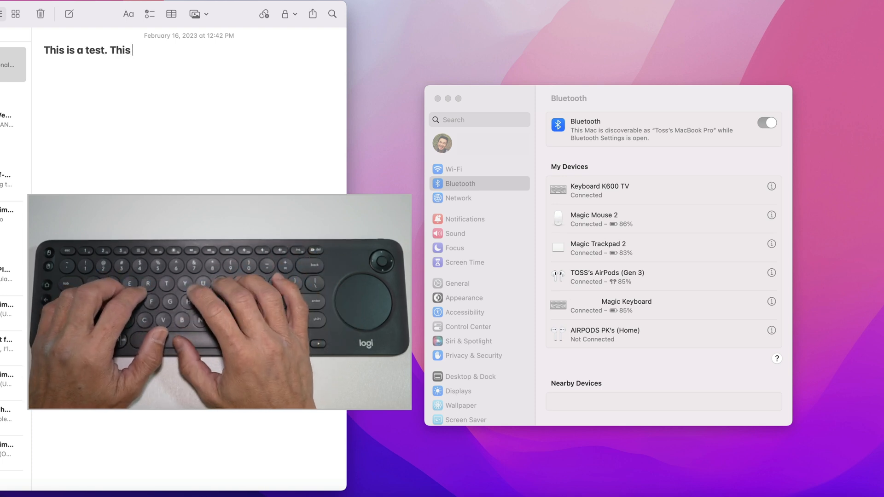
text(is a test.)
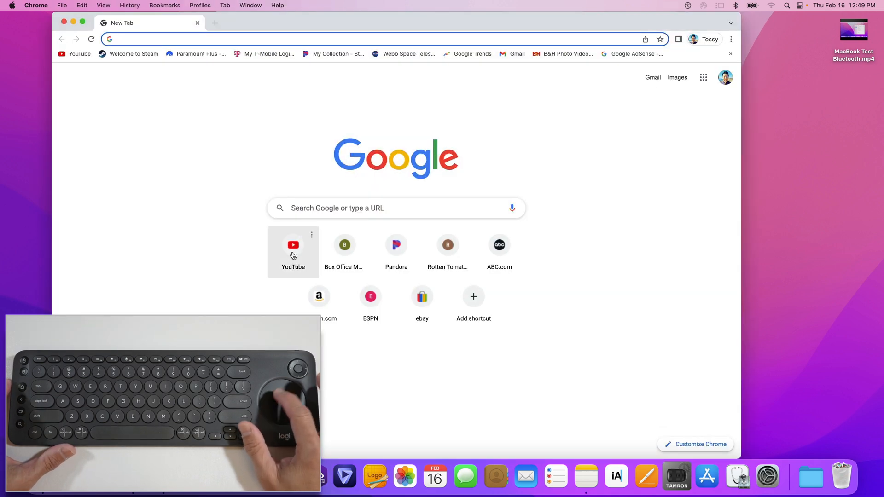
- Browse the YouTube home feed in Chrome, scrolling it with the K600 touchpad
click(293, 245)
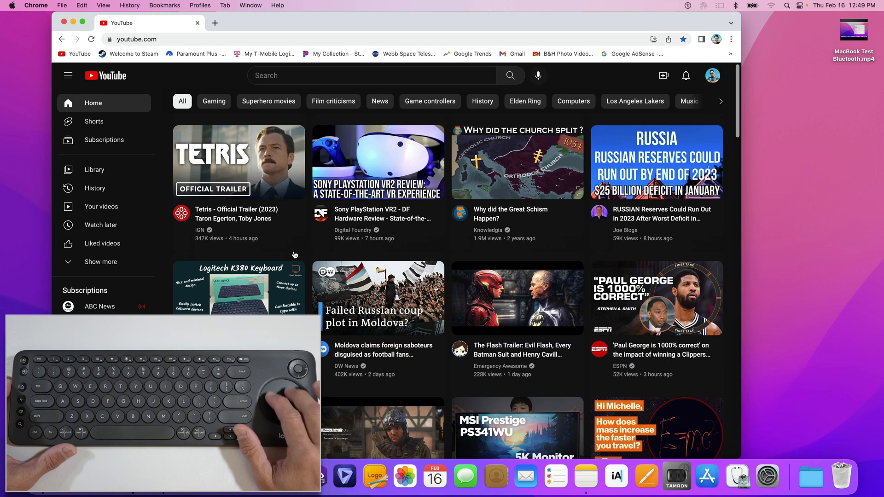
scroll(down, 3)
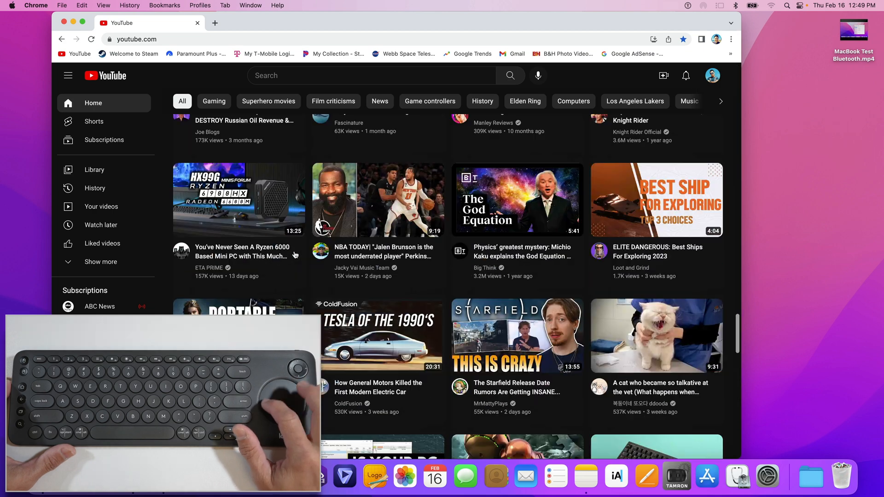
scroll(down, 3)
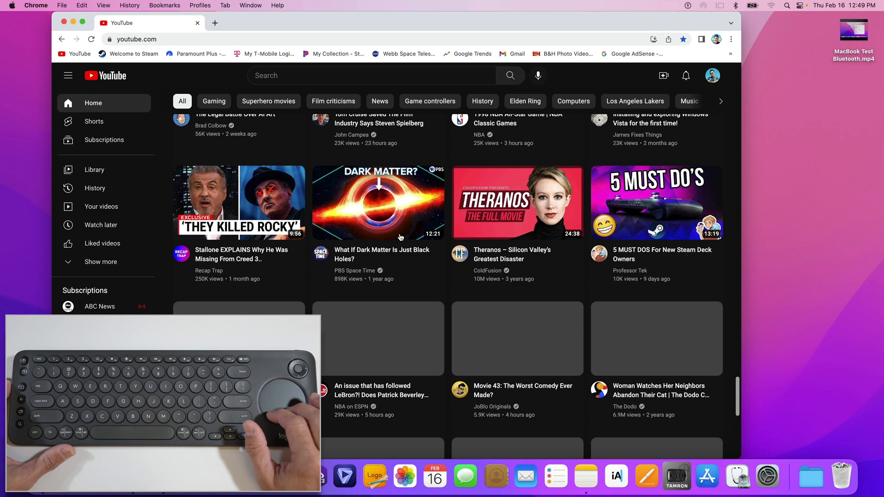
scroll(up, 3)
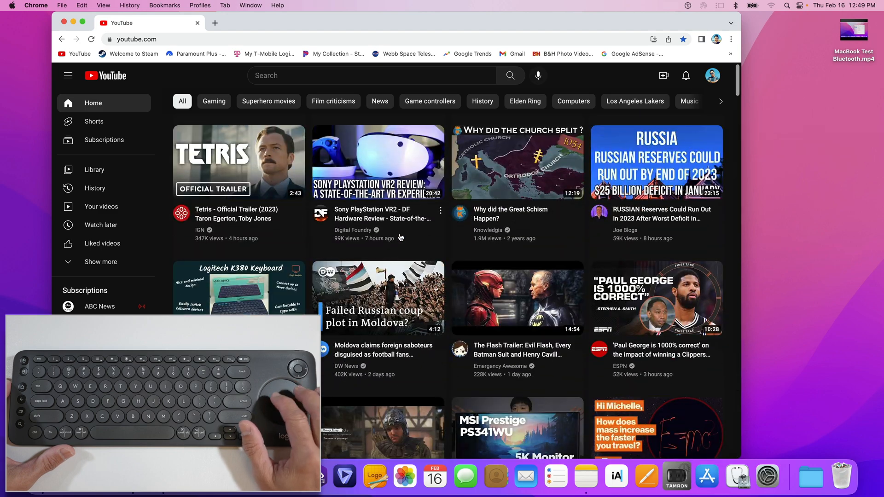
scroll(down, 3)
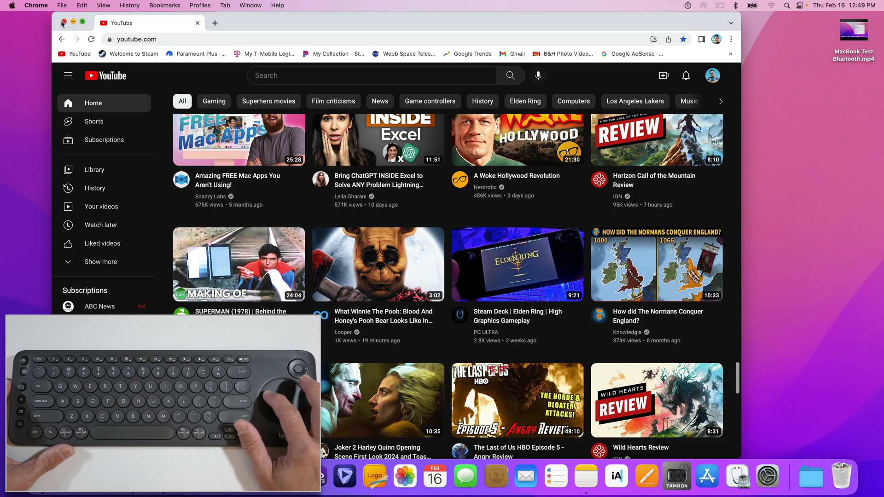
- Close the Chrome window and launch Affinity Photo 2 from the Dock
click(63, 23)
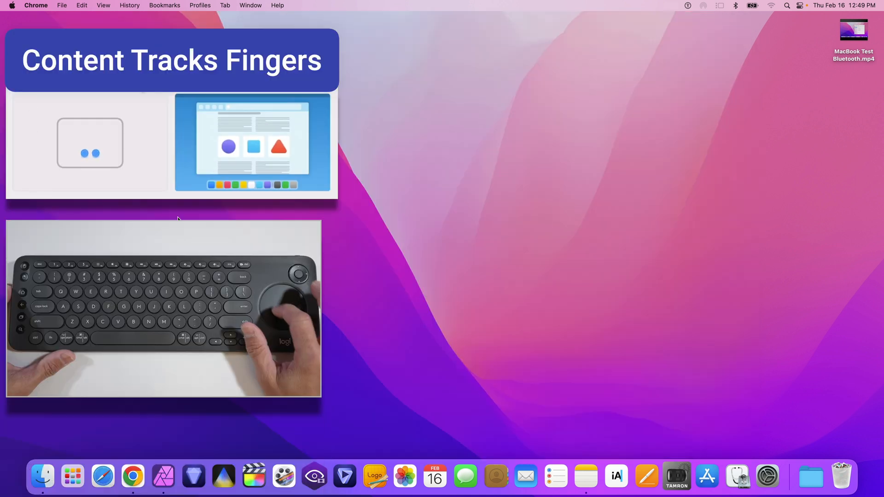
mouse_move(163, 477)
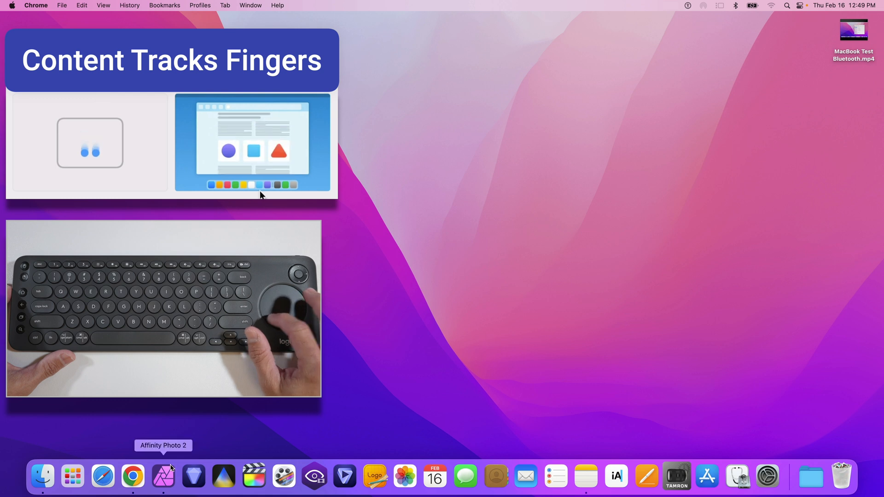
click(163, 476)
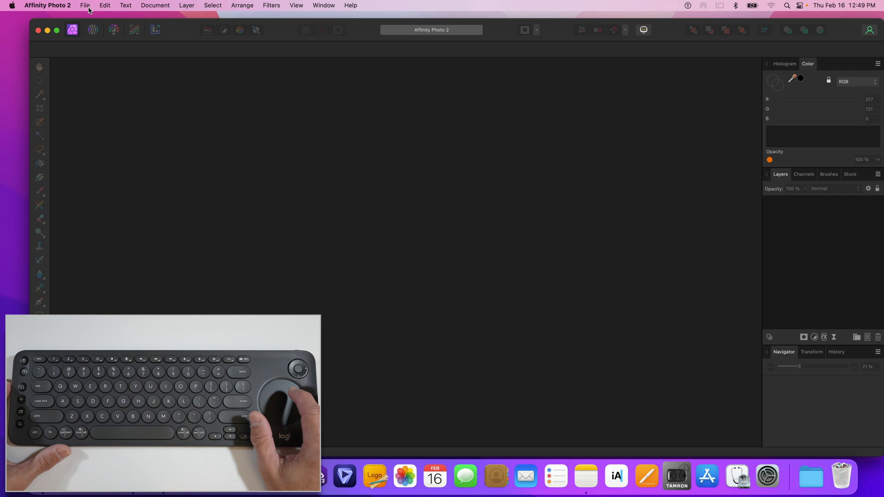
- Create a new 3840 × 2160 px QFHD document and pick the Paint Brush tool
click(85, 5)
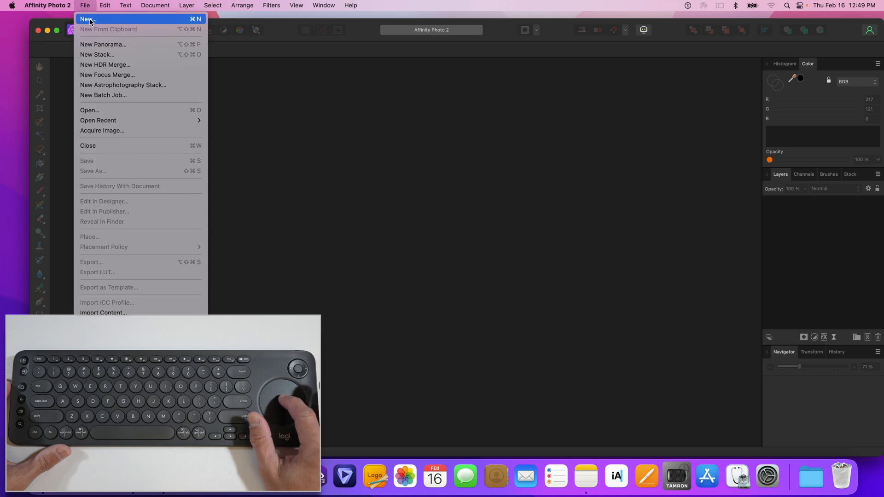
click(88, 19)
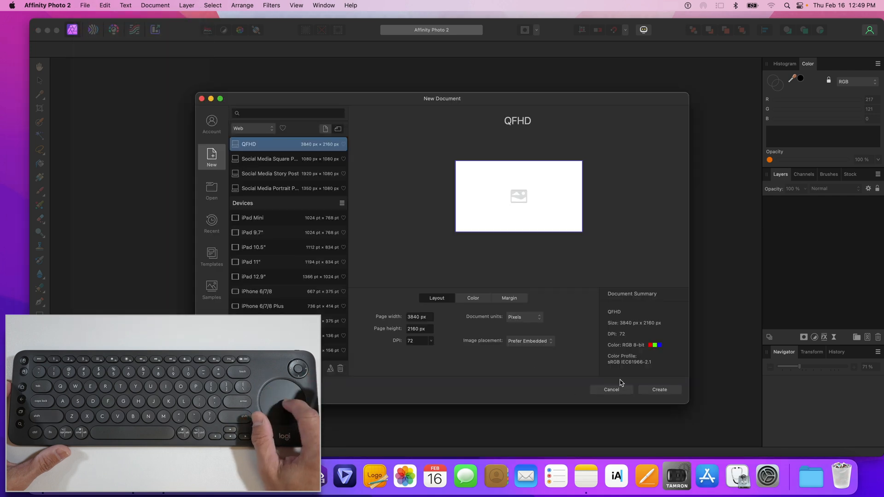
click(659, 390)
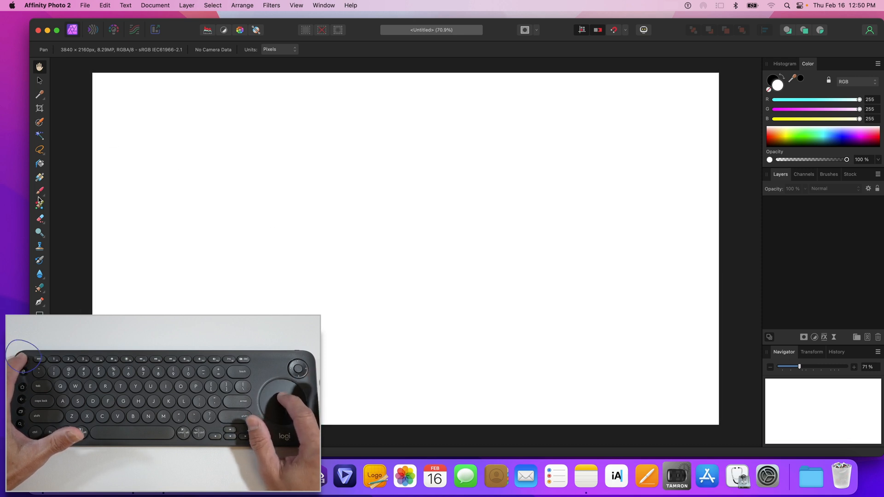
click(40, 191)
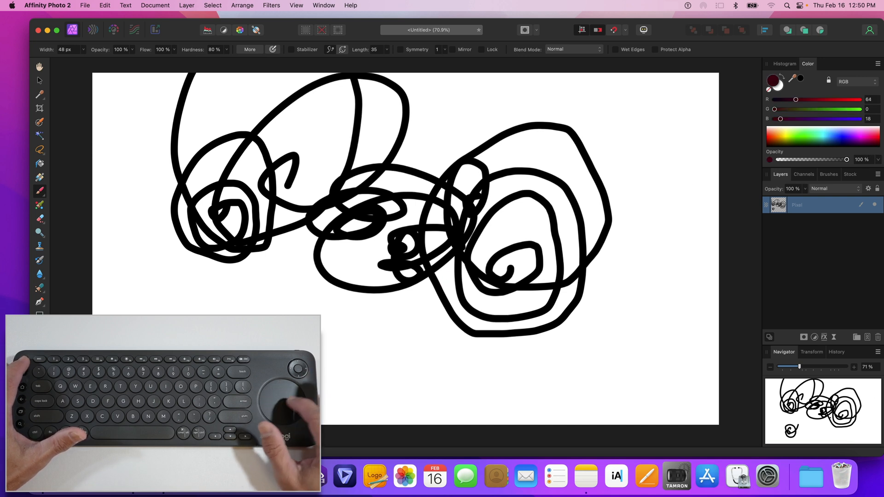
mouse_move(800, 139)
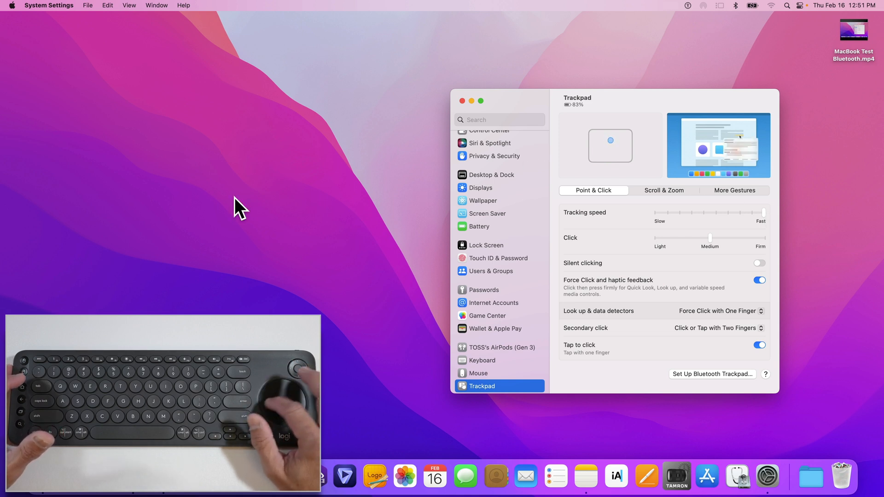
mouse_move(409, 107)
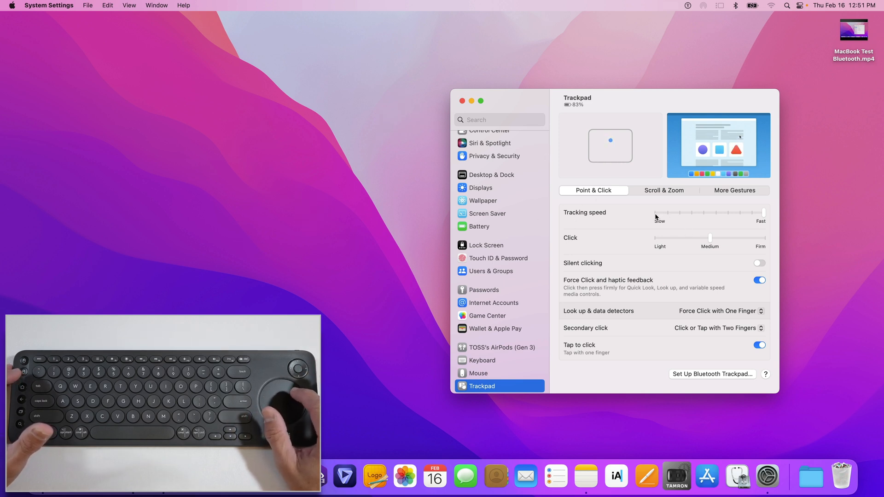
mouse_move(273, 243)
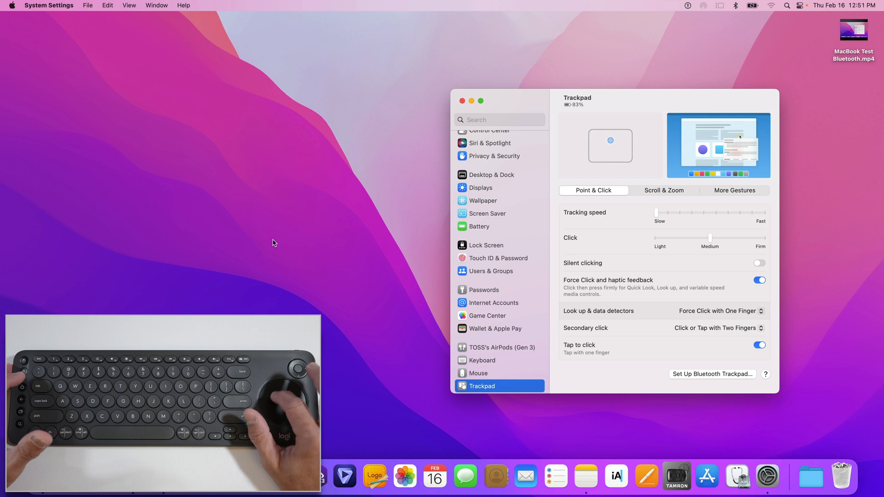
mouse_move(298, 175)
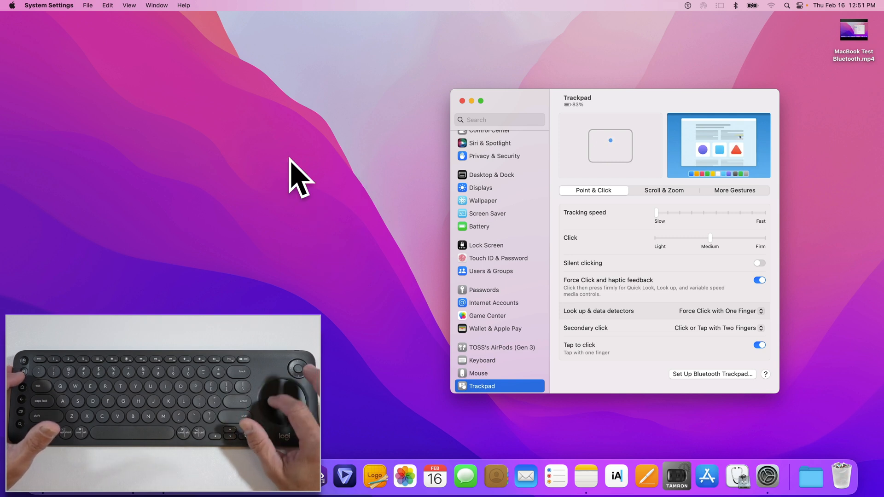
mouse_move(309, 217)
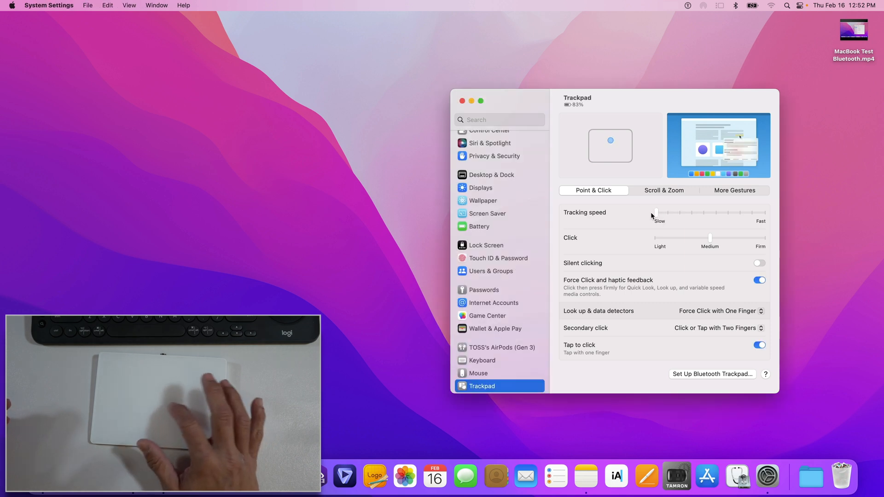
mouse_move(423, 253)
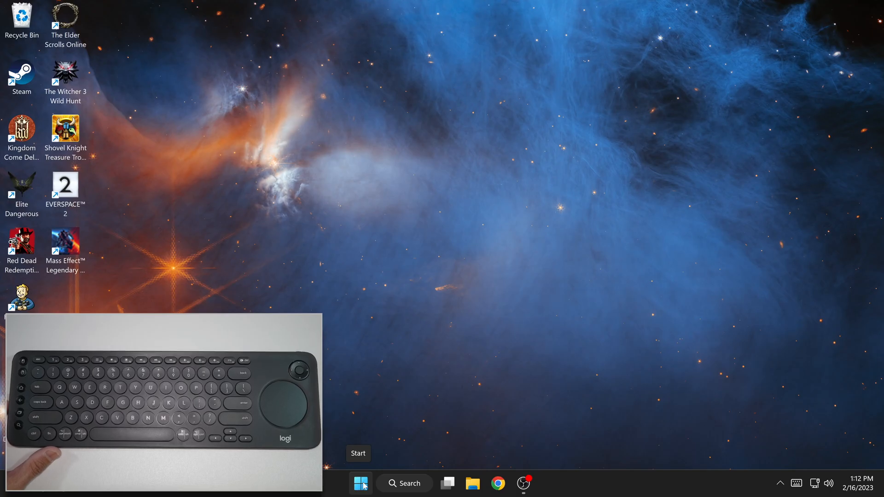
- Launch Windows Settings from Start and go to Bluetooth & devices
click(361, 484)
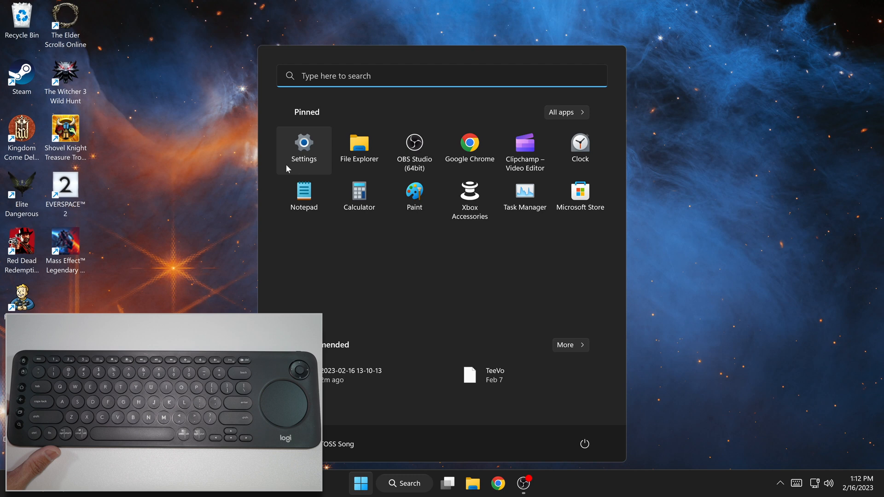
click(303, 148)
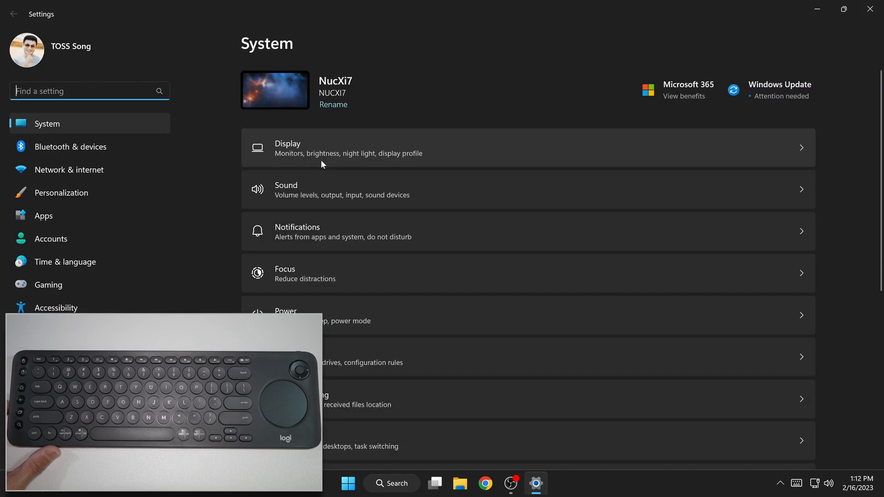
mouse_move(237, 202)
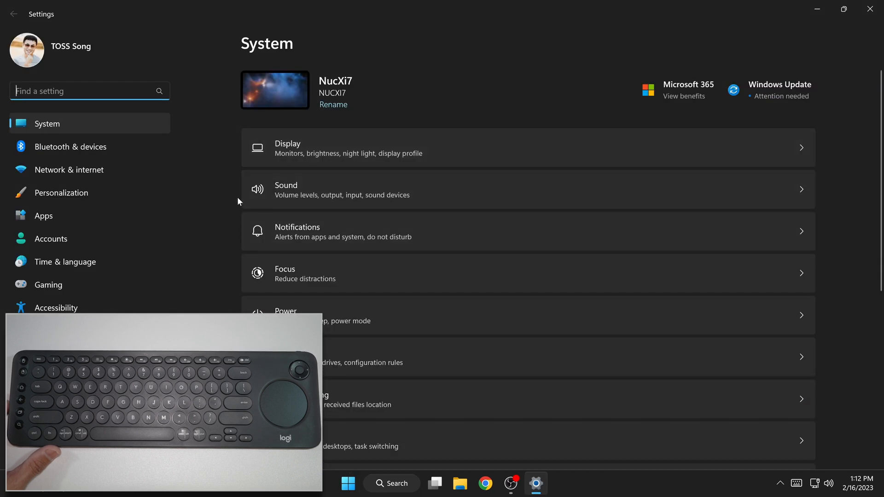
click(71, 146)
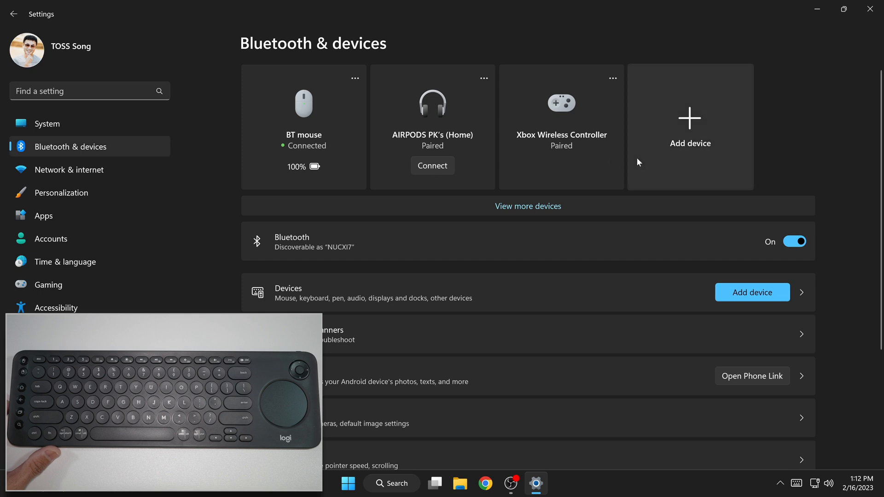
- Pair the Keyboard K600 TV over Bluetooth via Add device until it shows connected
click(689, 127)
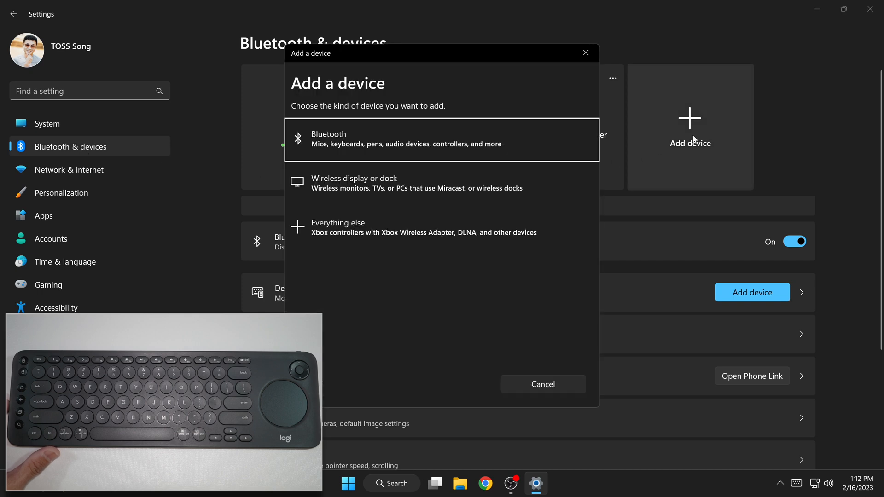
click(441, 140)
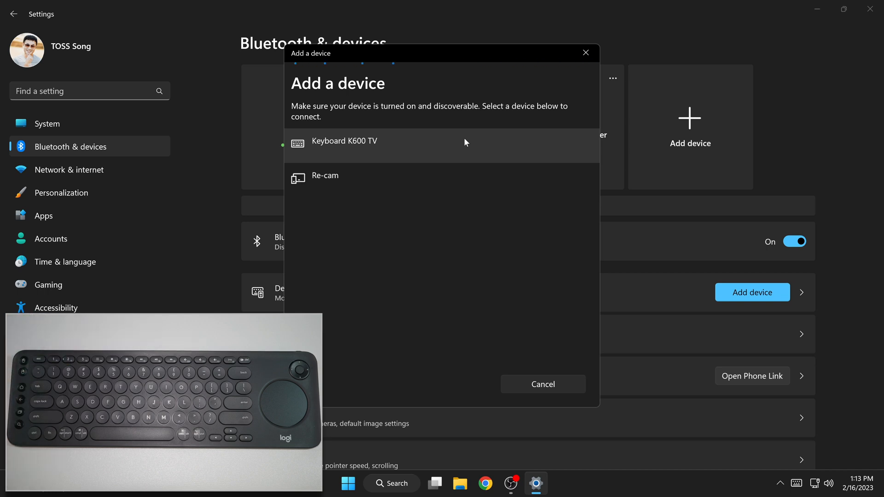
mouse_move(345, 153)
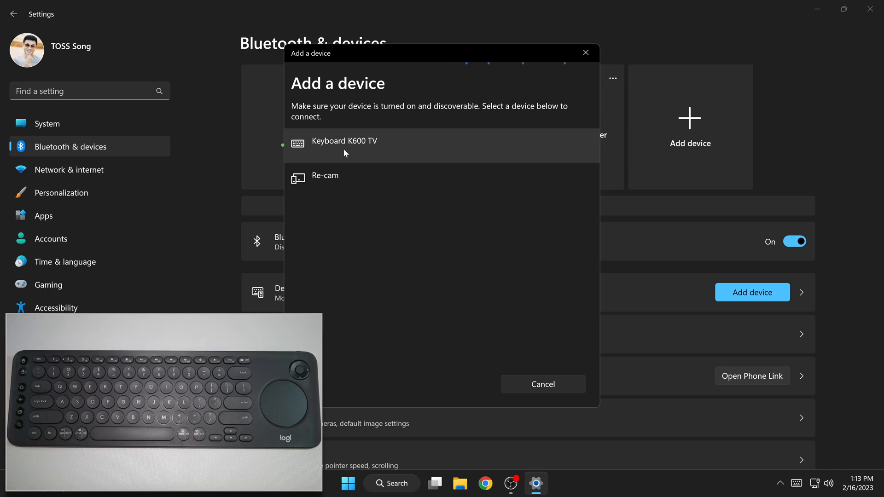
click(344, 145)
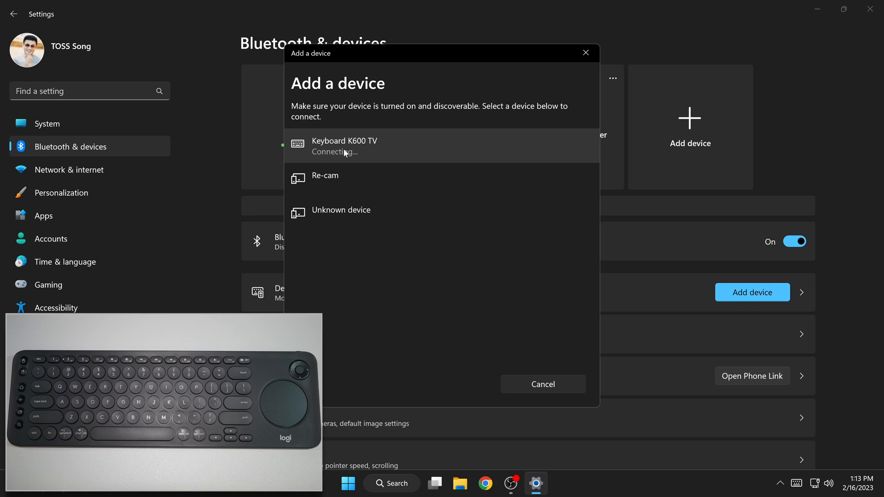
click(344, 146)
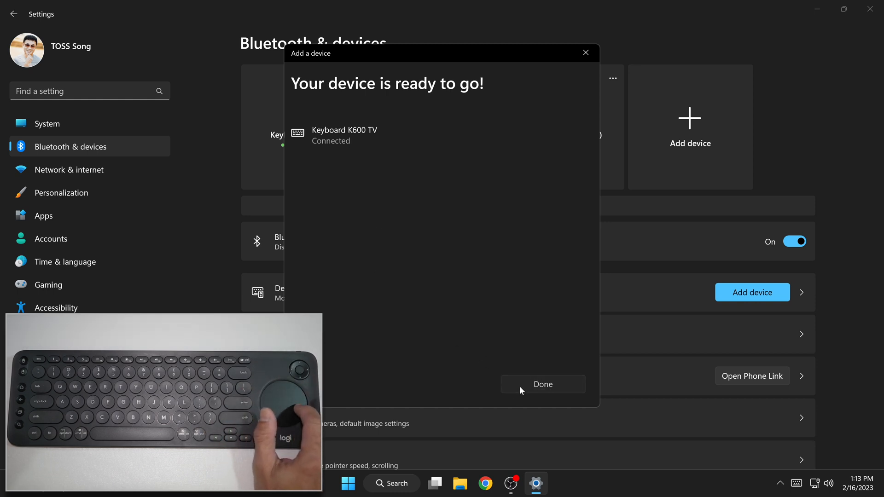
click(542, 384)
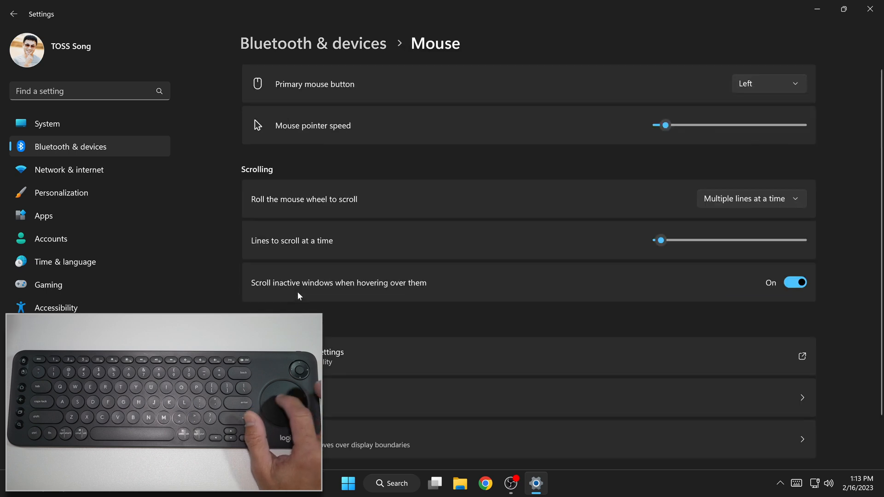
mouse_move(660, 133)
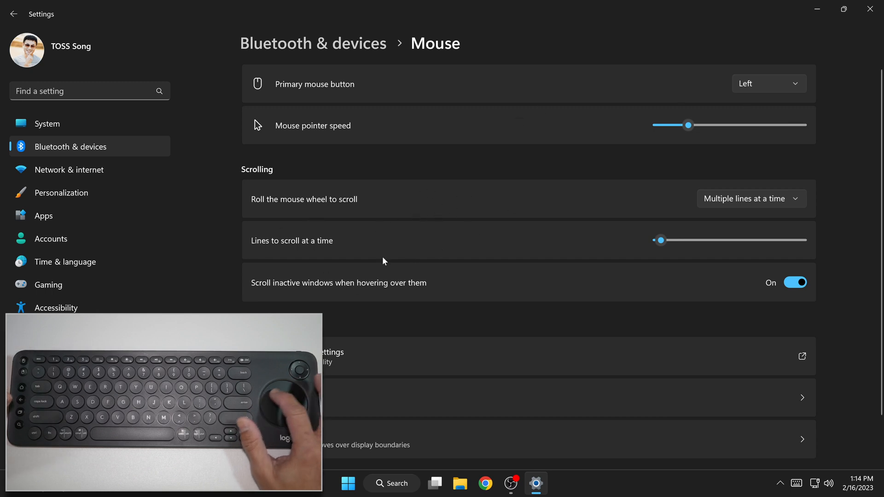
mouse_move(484, 120)
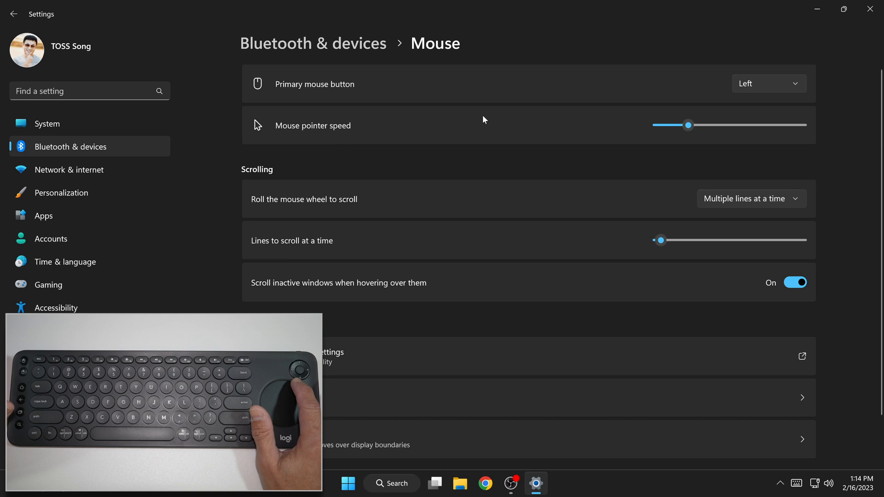
mouse_move(871, 58)
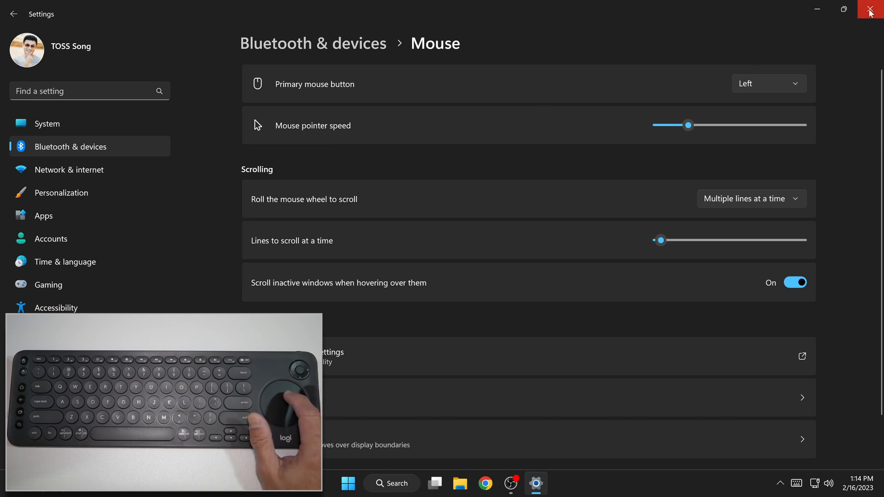
- Close the Windows Settings window after raising the mouse pointer speed
click(872, 11)
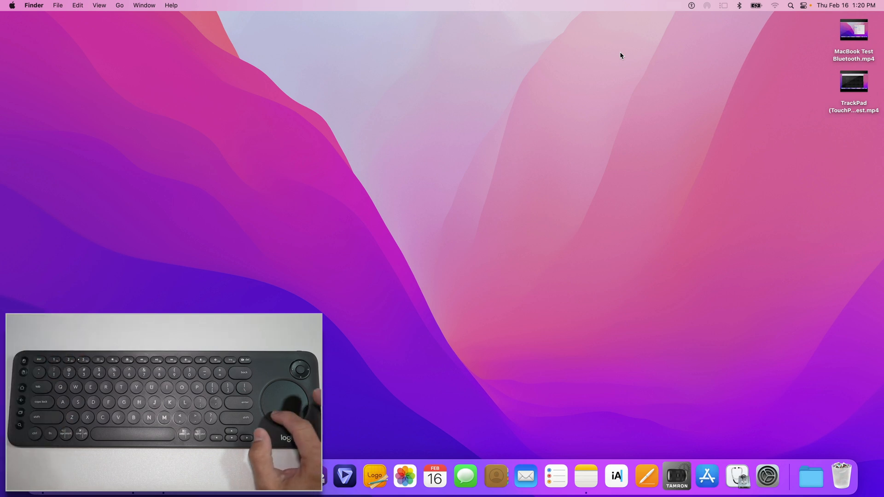
mouse_move(482, 260)
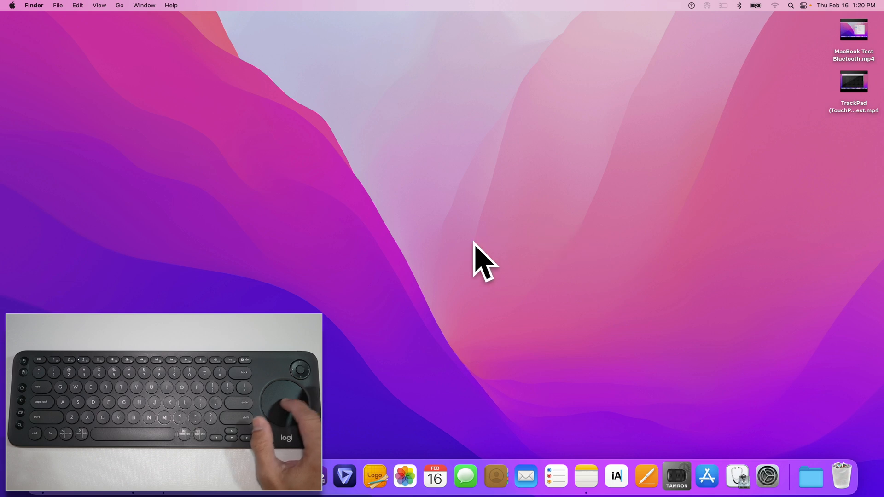
mouse_move(485, 154)
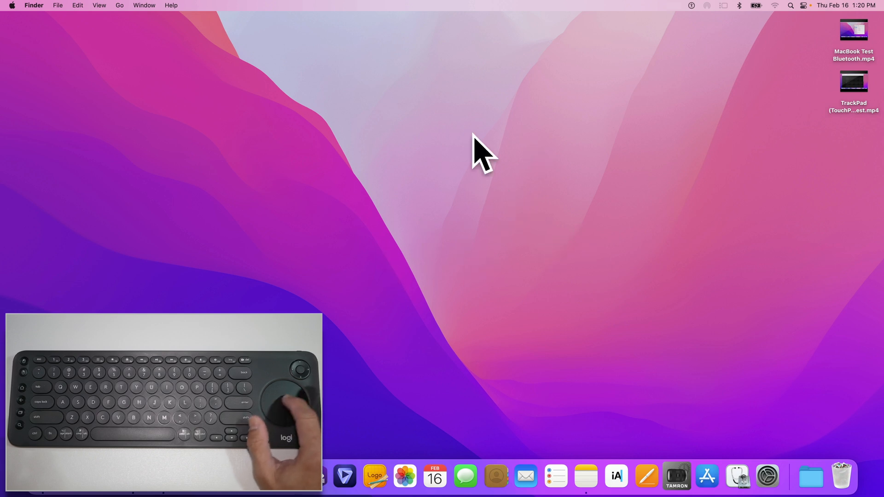
mouse_move(436, 208)
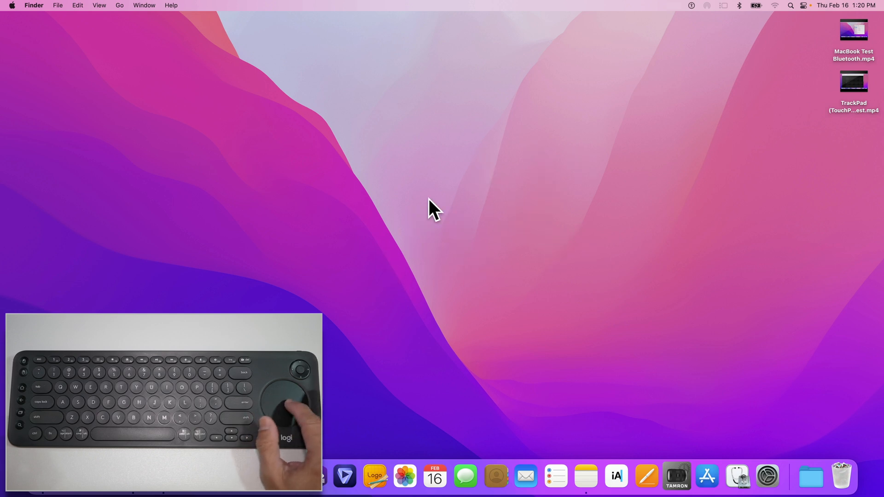
mouse_move(422, 207)
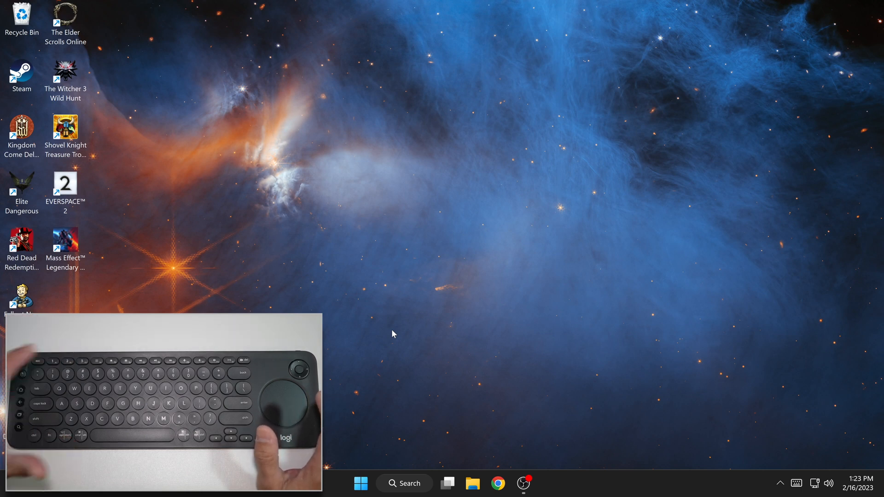
mouse_move(378, 302)
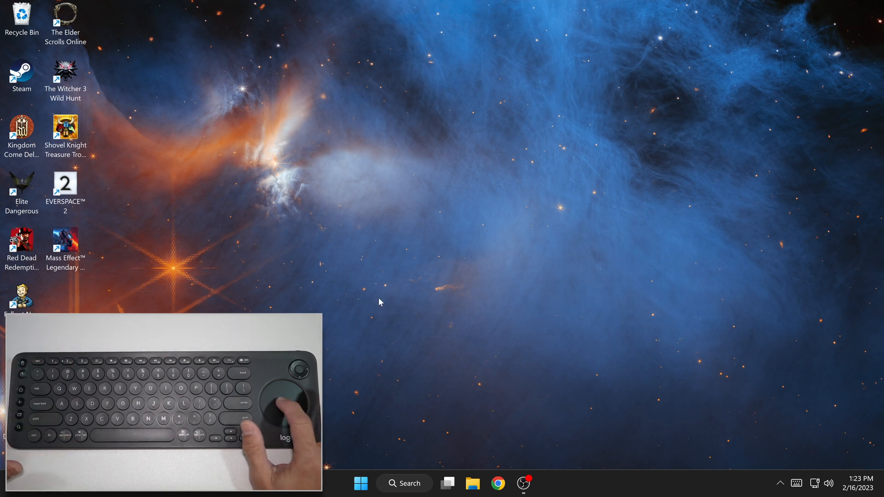
mouse_move(372, 257)
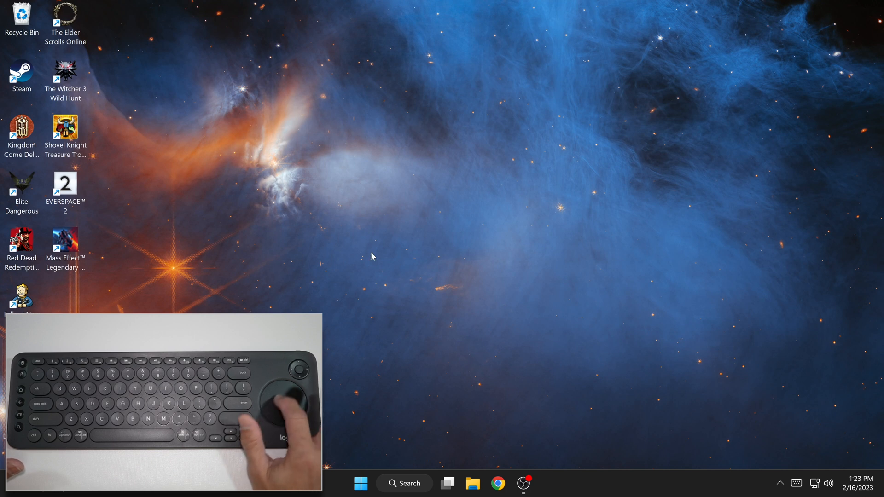
mouse_move(377, 203)
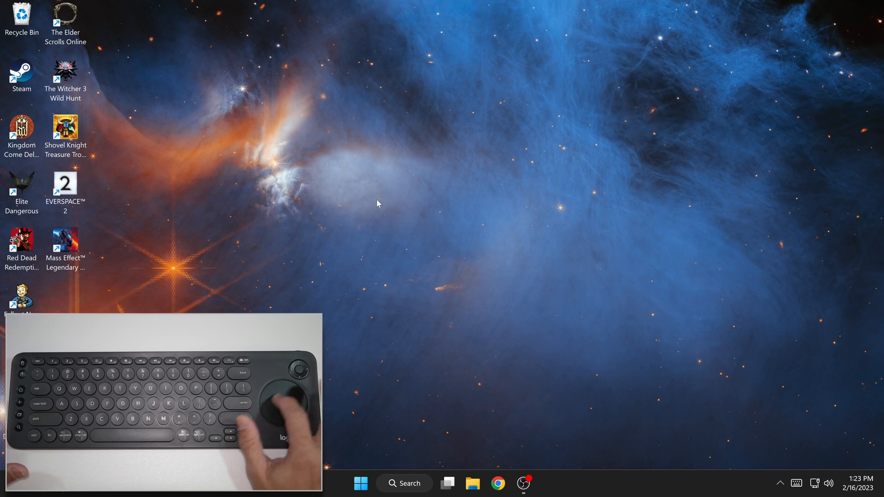
mouse_move(460, 220)
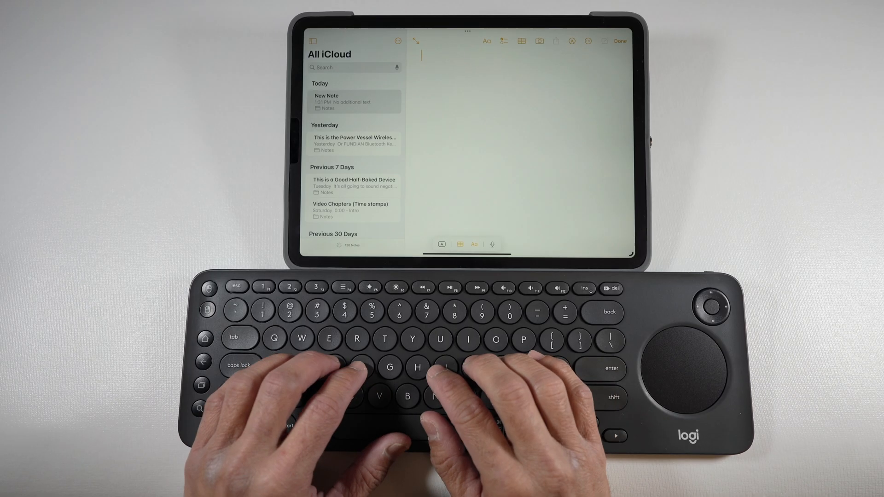
- Enter the note title "This is a test on an iPad." from the K600
text(This)
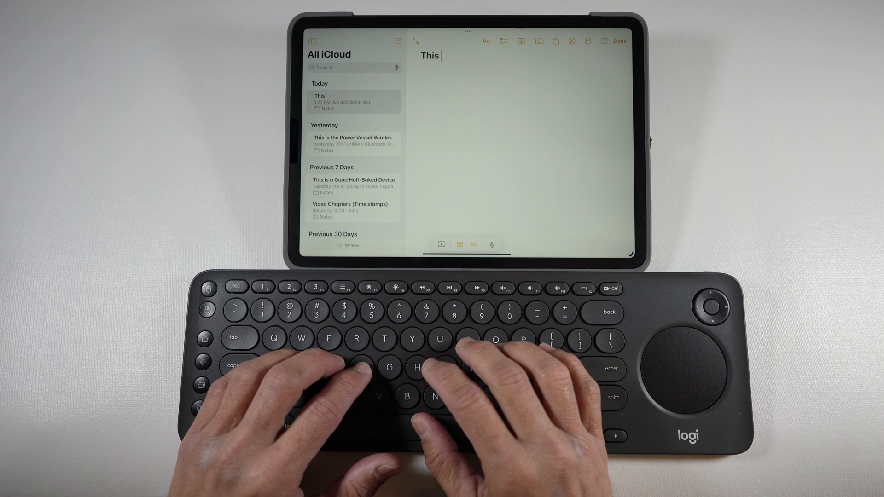
text(is a)
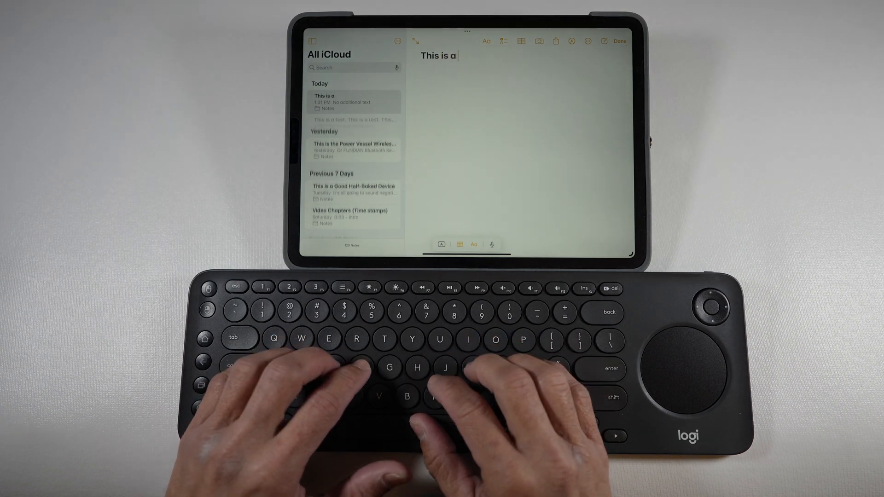
text(test i)
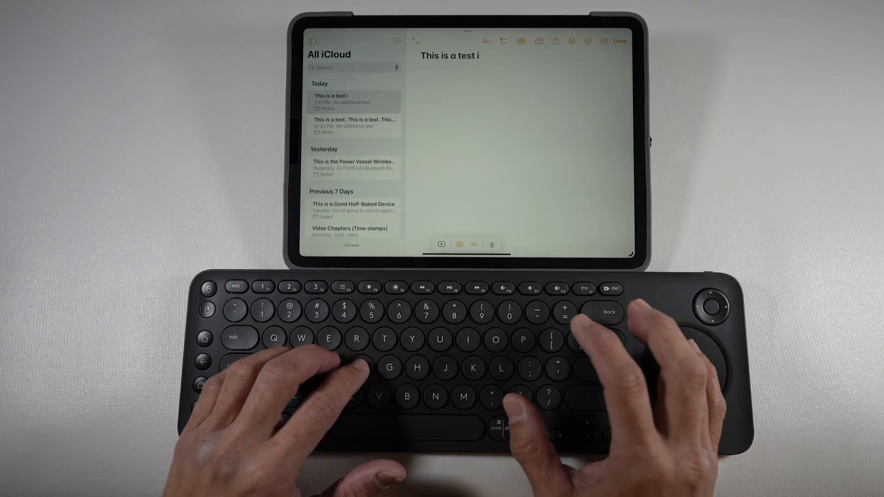
text(on an)
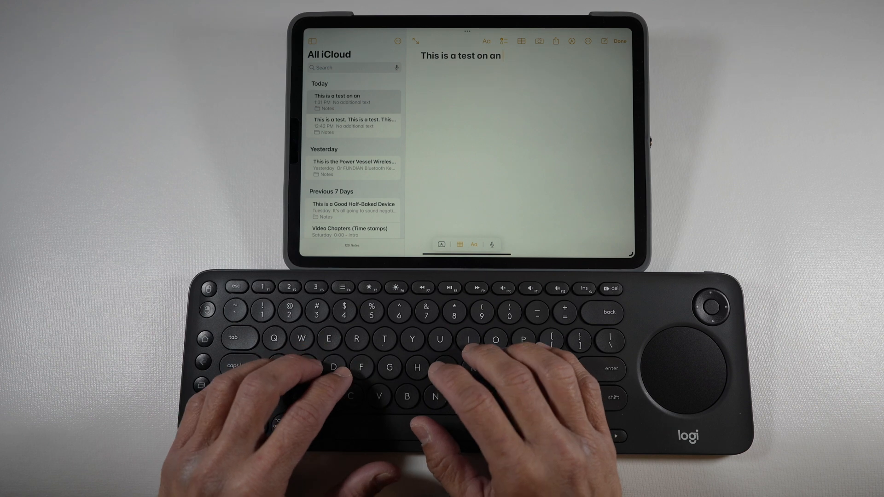
text(iPad.)
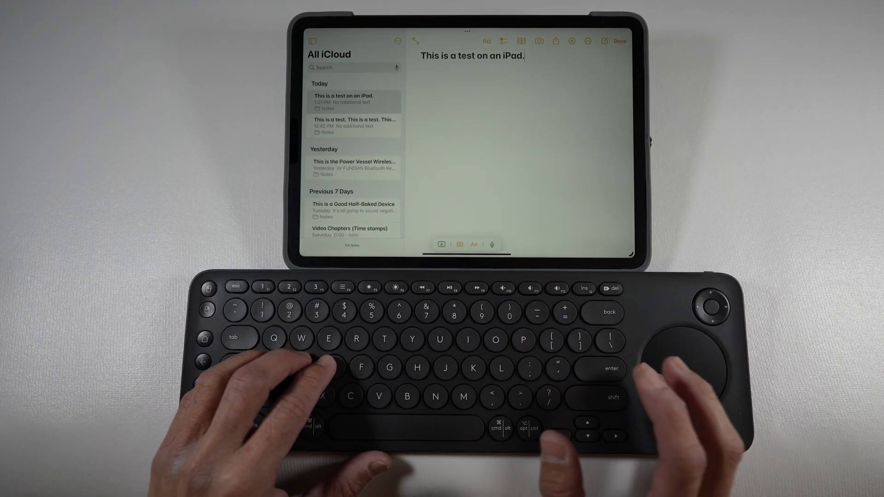
- Start a second line repeating "a test on ipad"
text(This is)
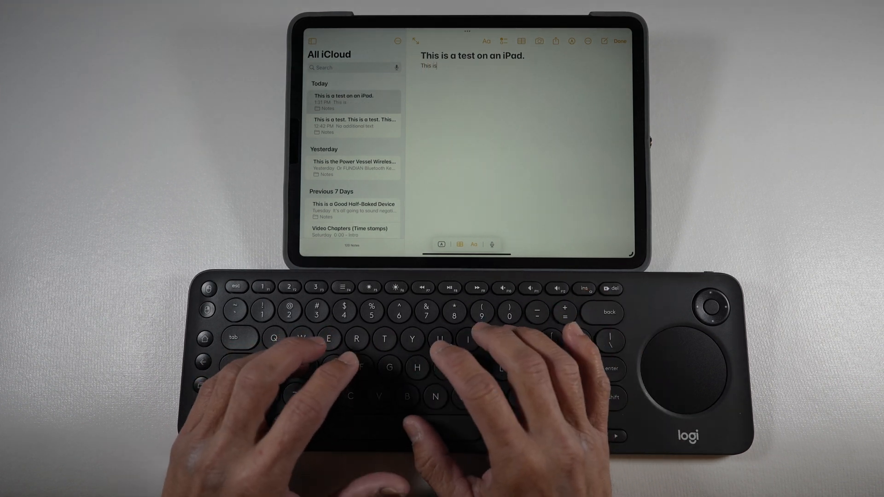
text(a test on an)
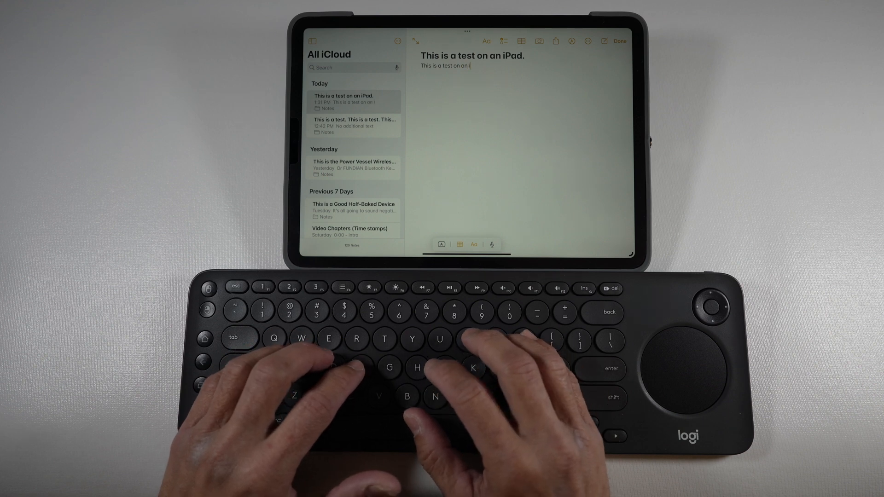
text(ipad)
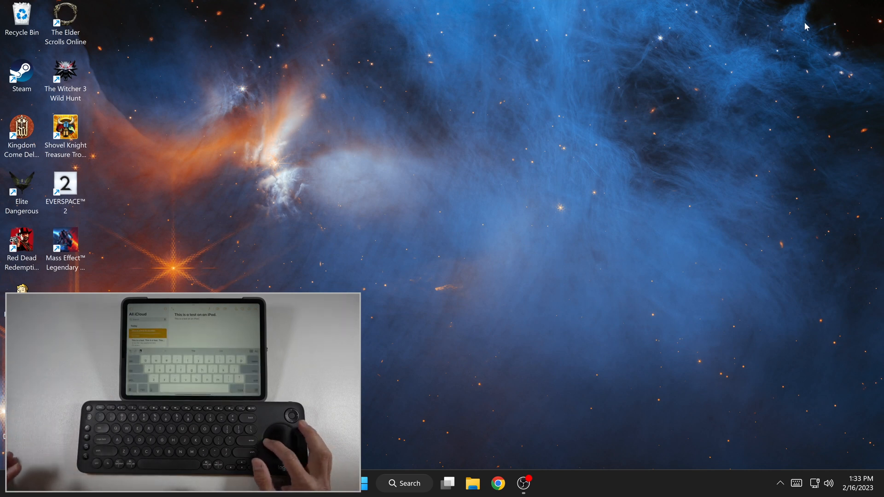
mouse_move(424, 228)
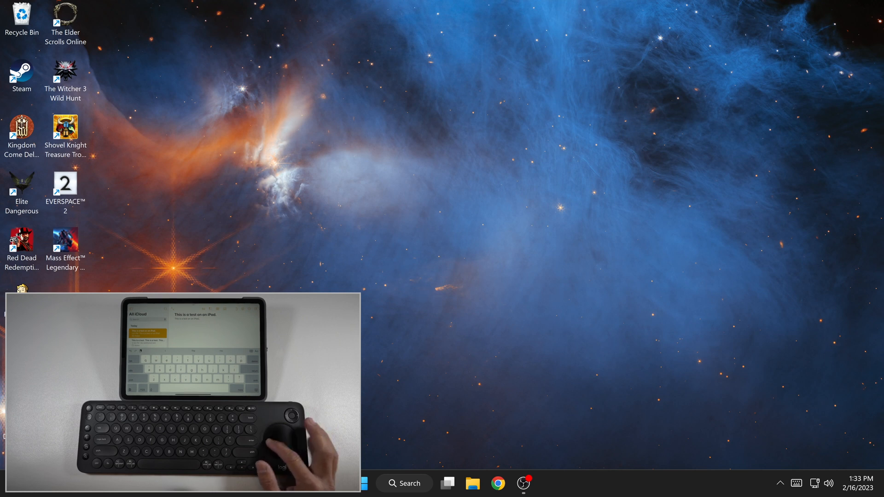
mouse_move(511, 232)
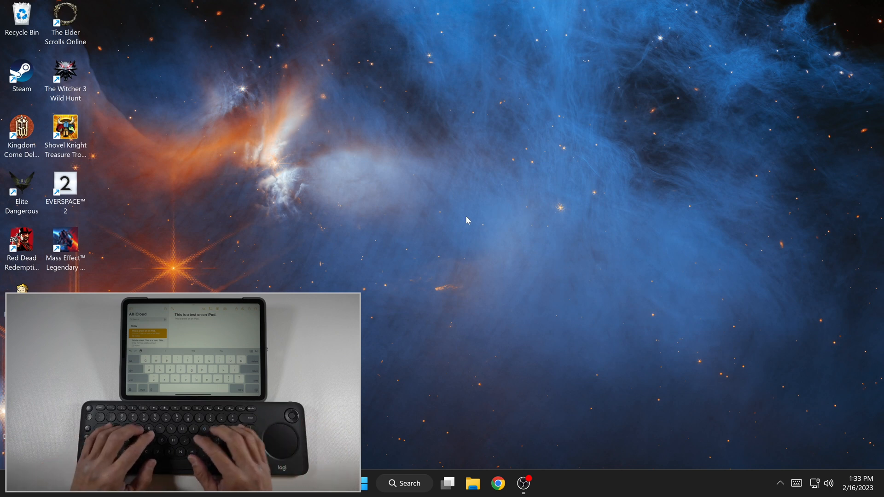
mouse_move(408, 287)
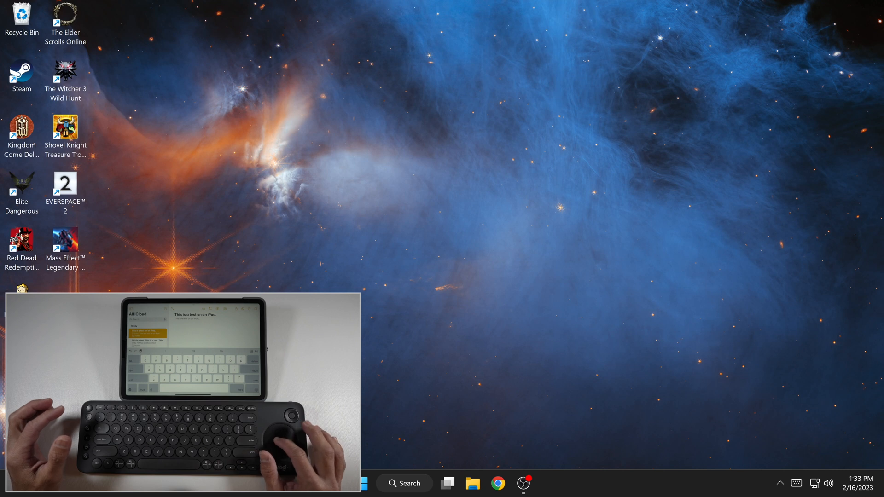
- Launch Notepad from the Start menu's pinned apps
click(363, 484)
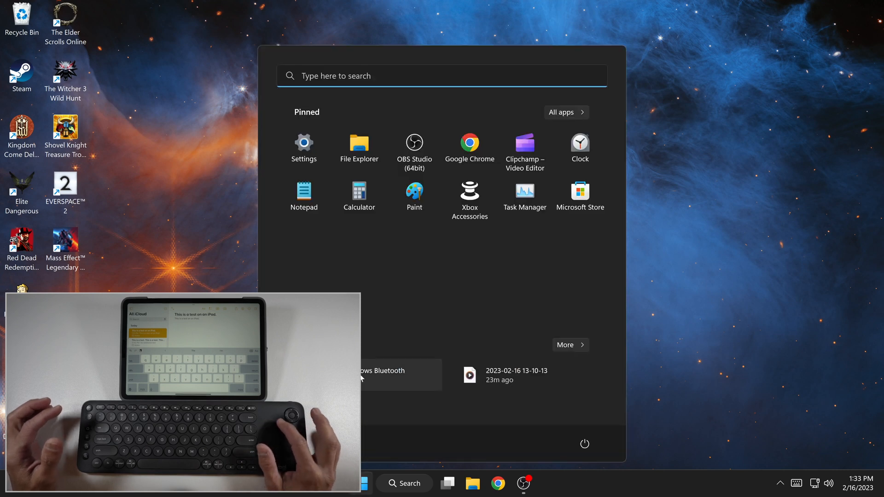
mouse_move(303, 199)
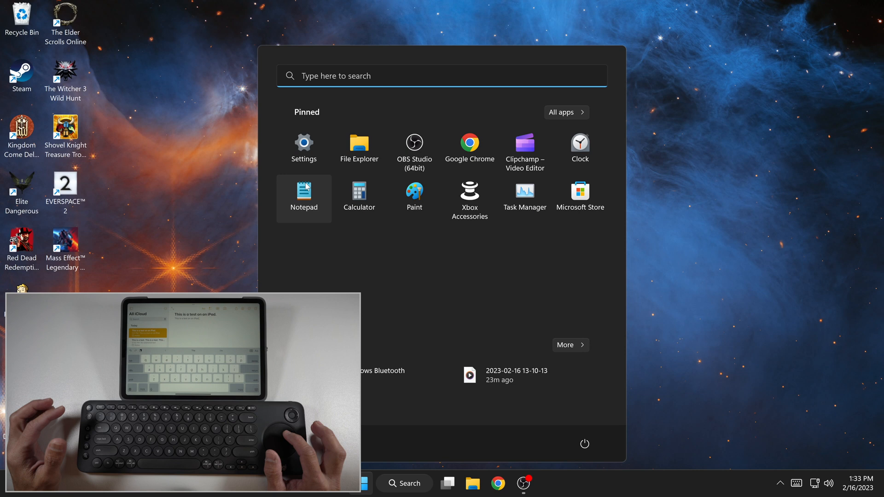
click(303, 199)
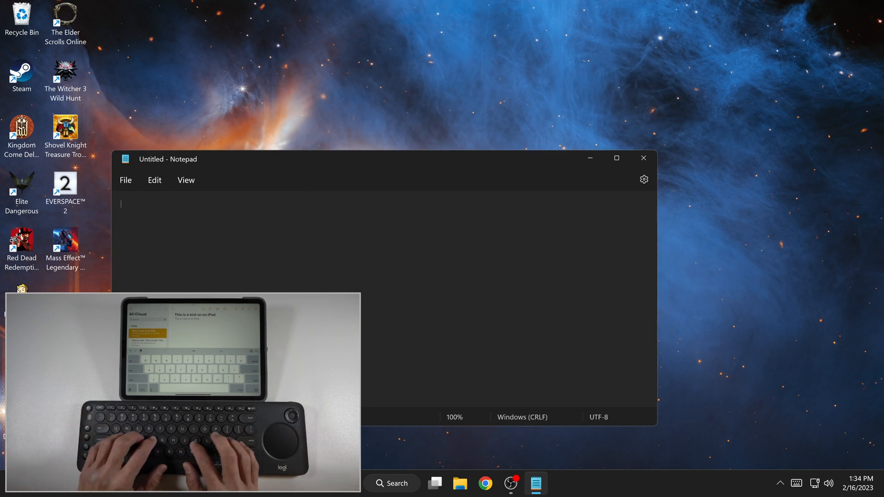
- Enter "This is now on a Windows PC." in Notepad from the K600
text(tjs)
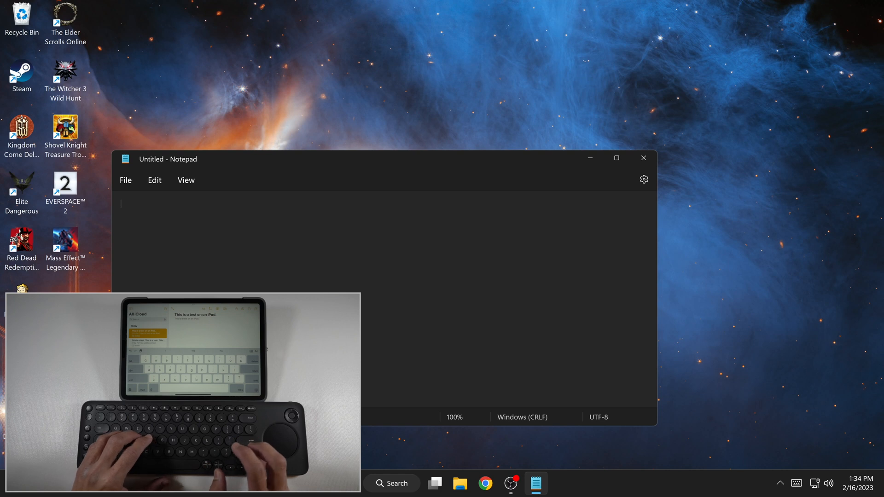
text(This is)
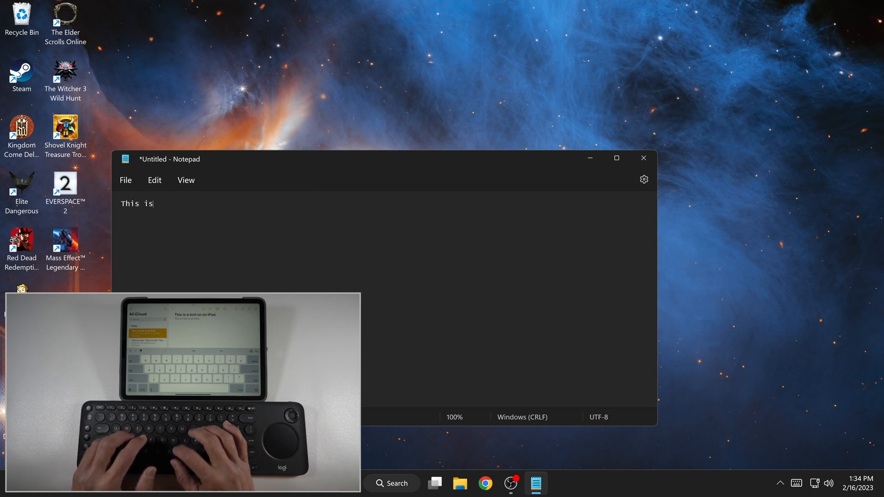
text(now on)
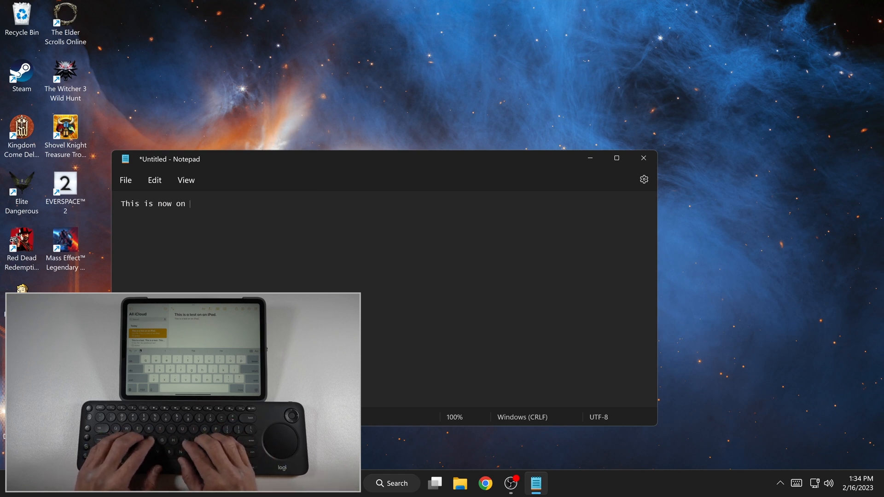
text(a)
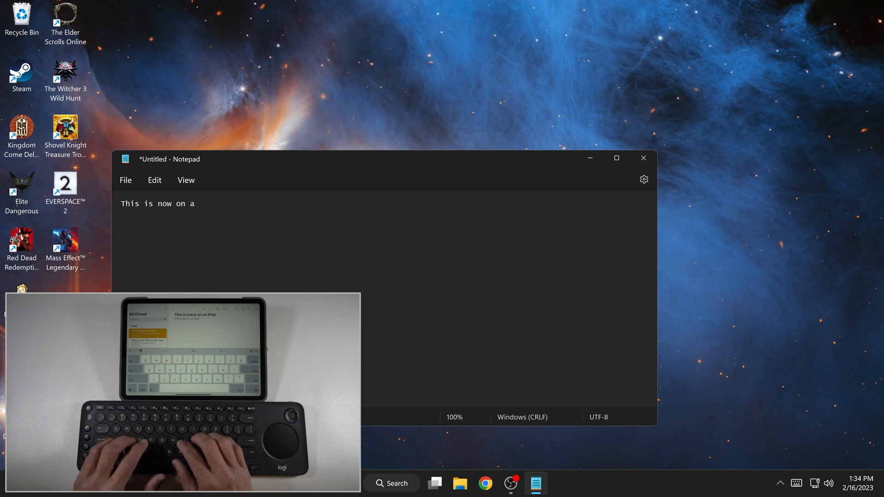
text(W)
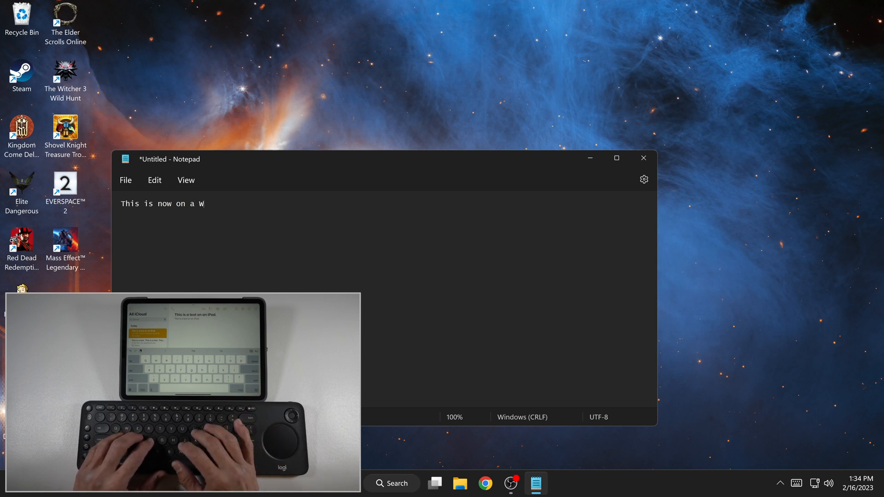
text(ind)
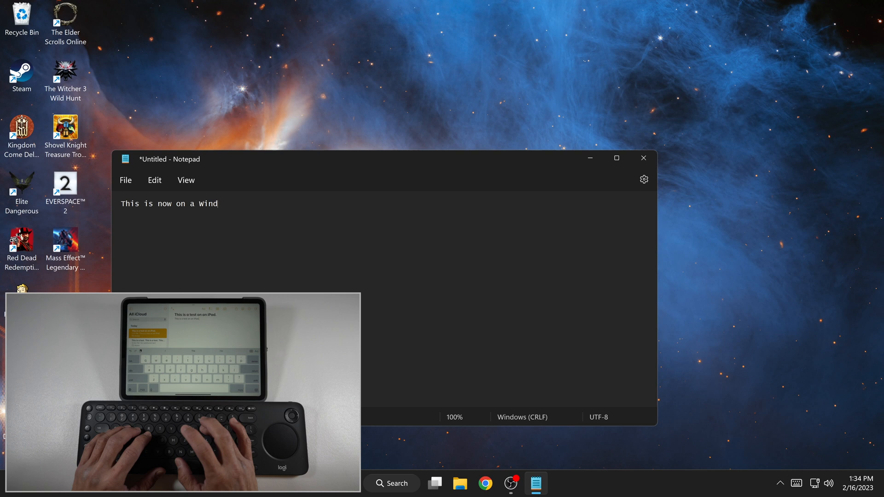
text(ows PC)
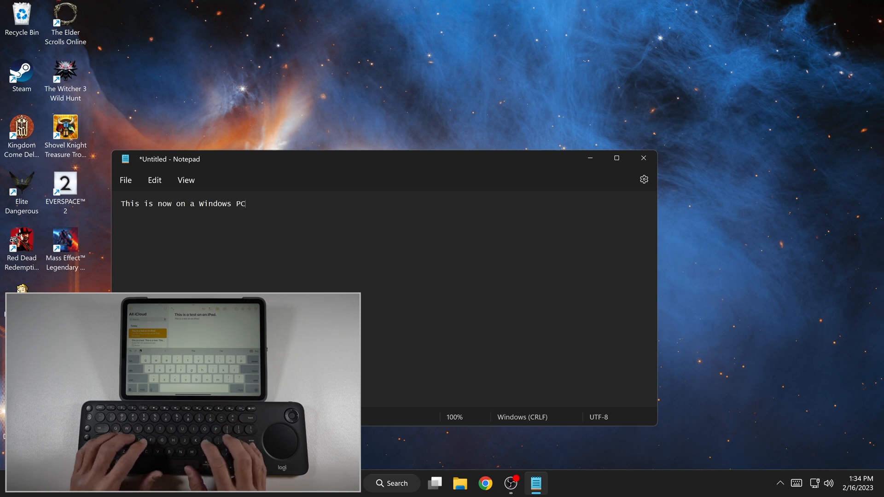
text(.)
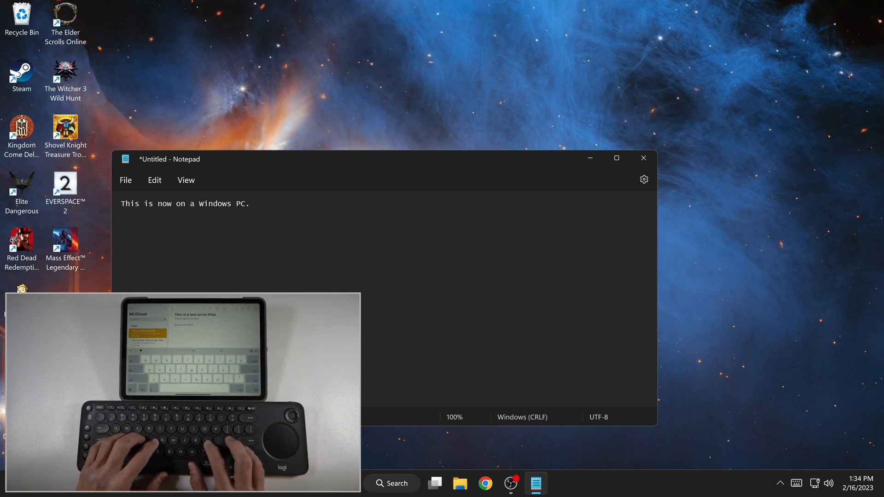
- Add a second line "Back on !!!" after switching the keyboard back to the PC
text(Back on a PC)
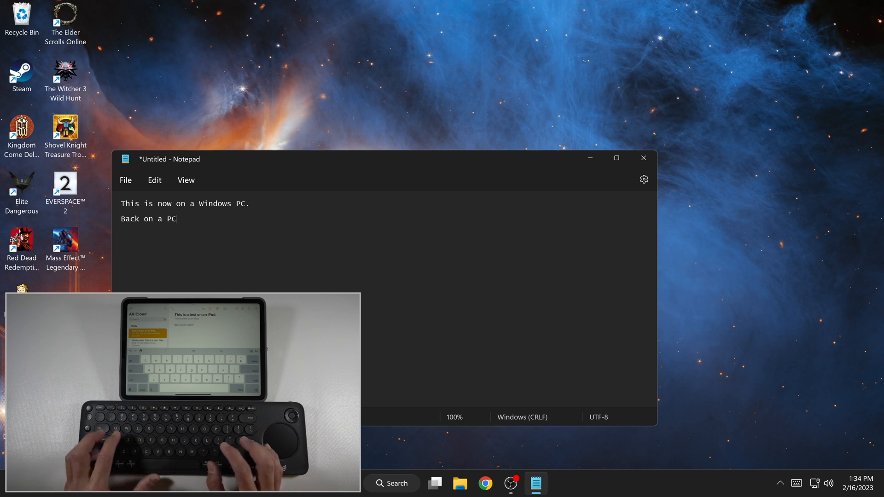
text(!!!)
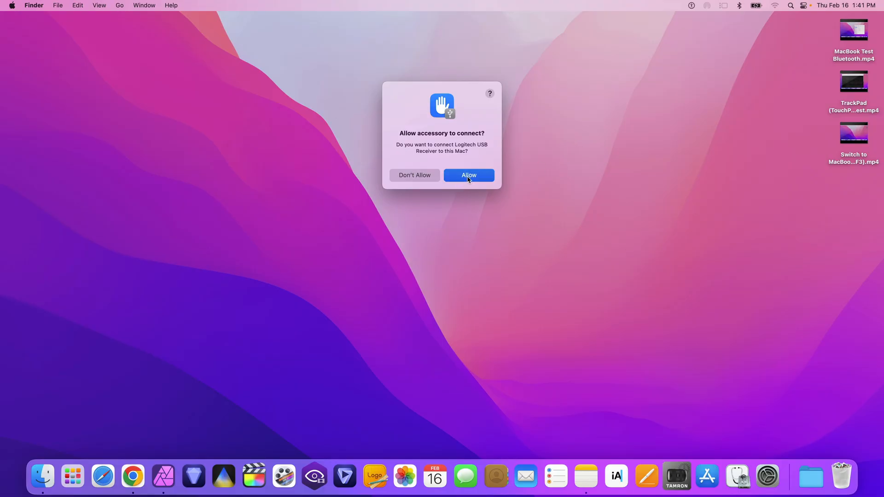
- Allow the Logitech USB Receiver, identify it and finish the assistant with ANSI keyboard type
click(468, 175)
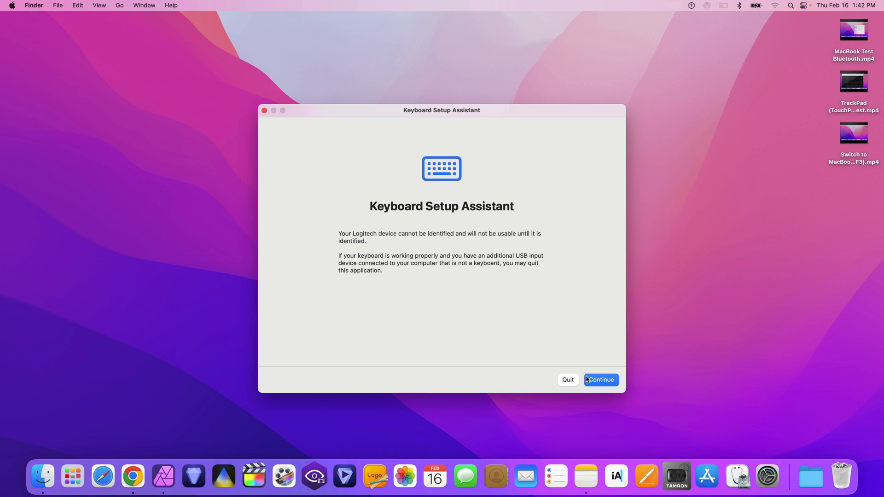
click(600, 380)
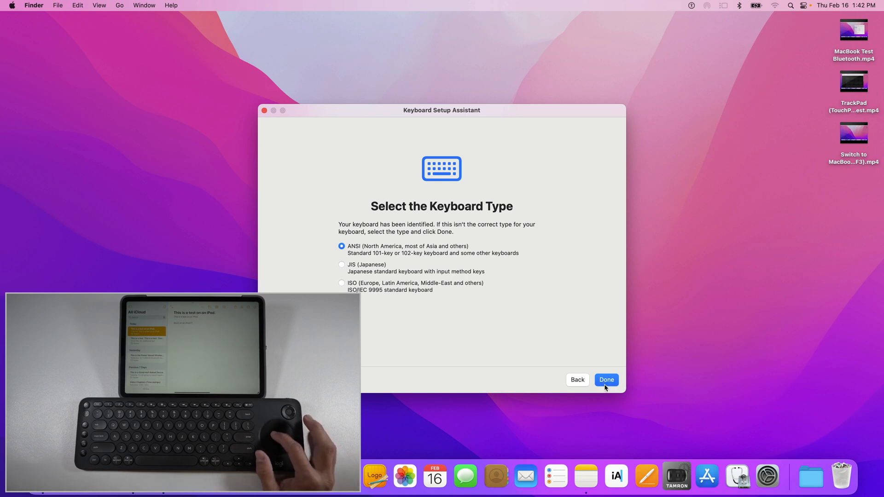
click(606, 380)
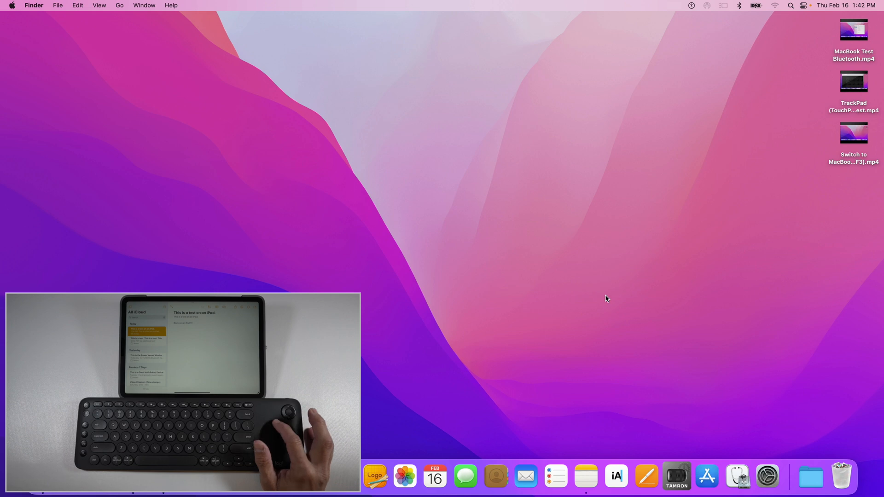
mouse_move(693, 147)
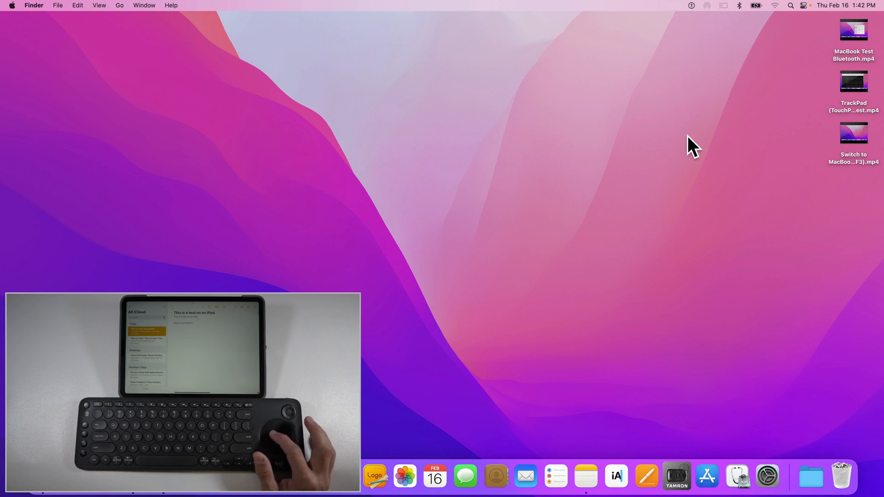
mouse_move(487, 372)
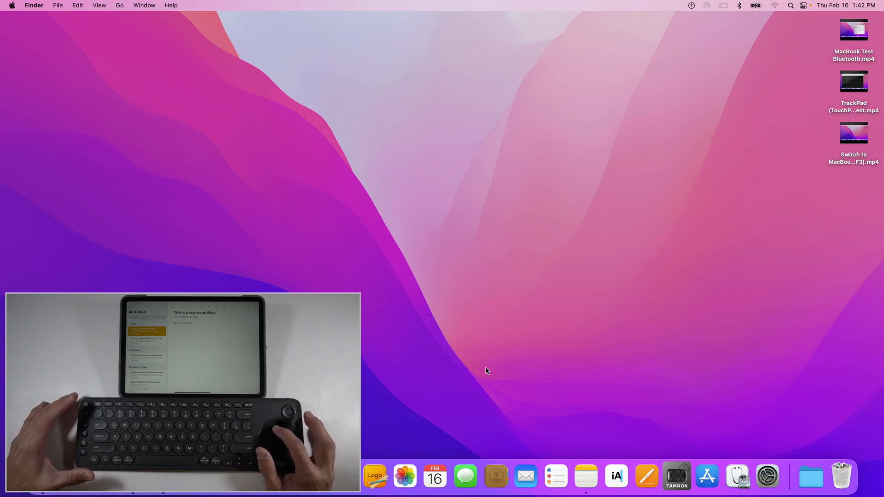
mouse_move(586, 476)
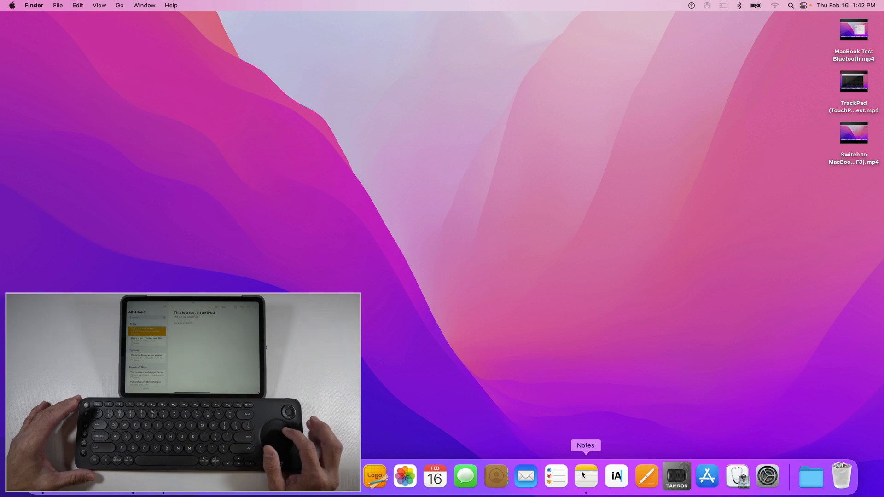
- Launch the Notes app from the Dock
click(585, 476)
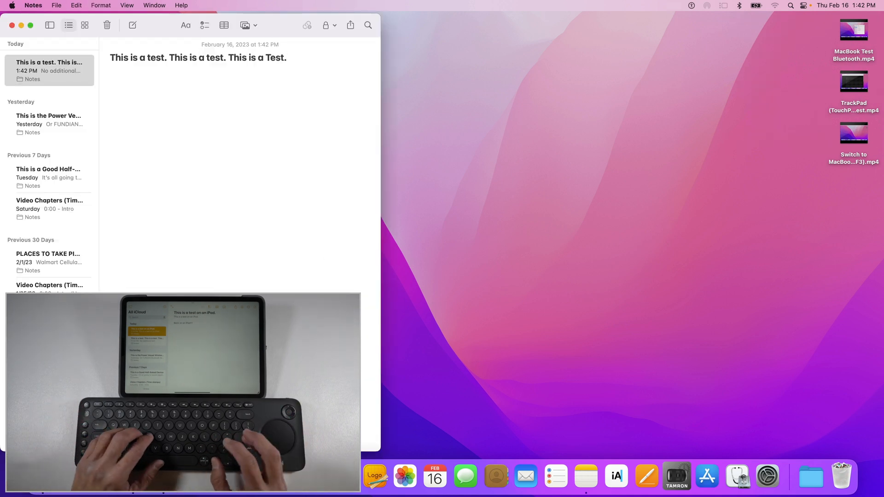
- Add the line "This is an RF test..on a MacBook!" to the note, then switch the keyboard to the Windows PC
text(This is)
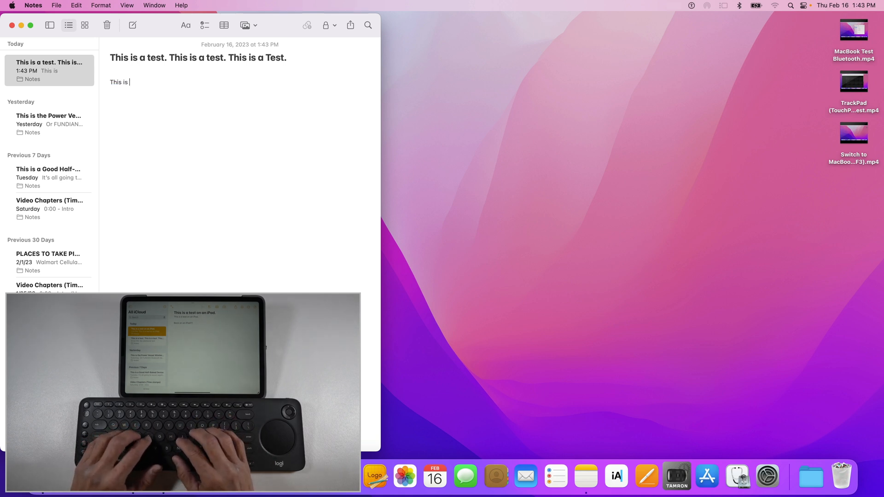
text(an)
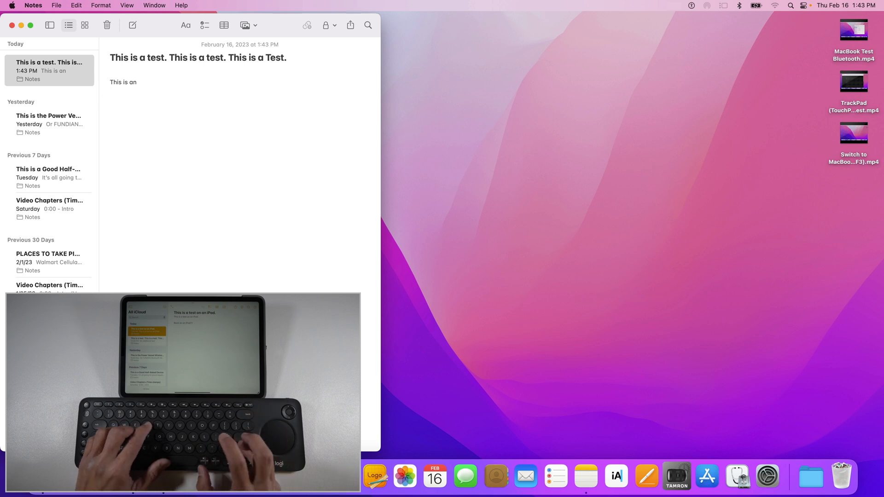
text(RF)
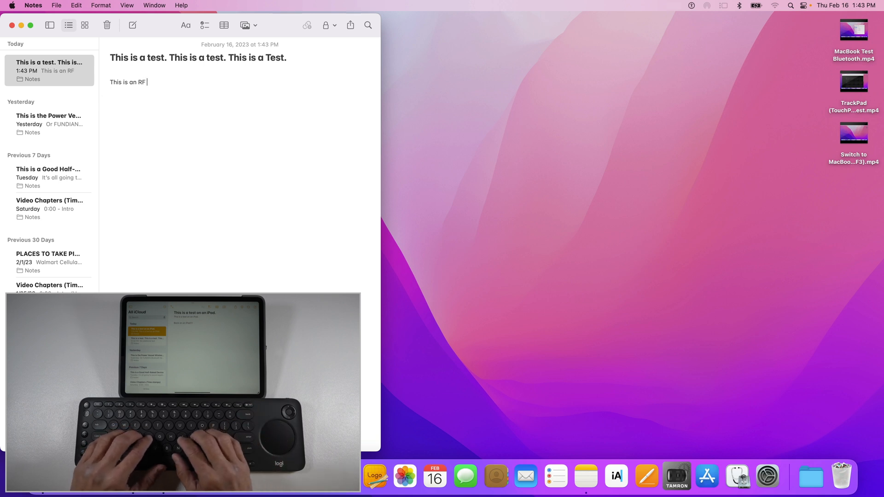
text(dogge)
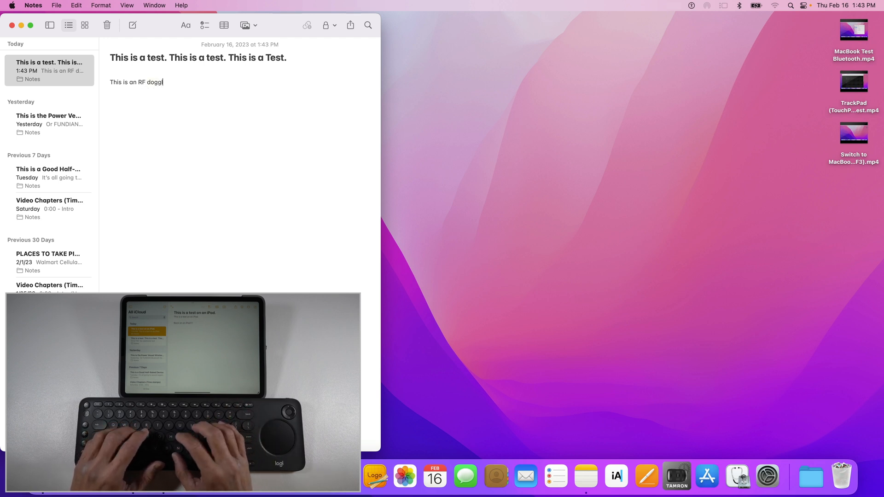
text(le t)
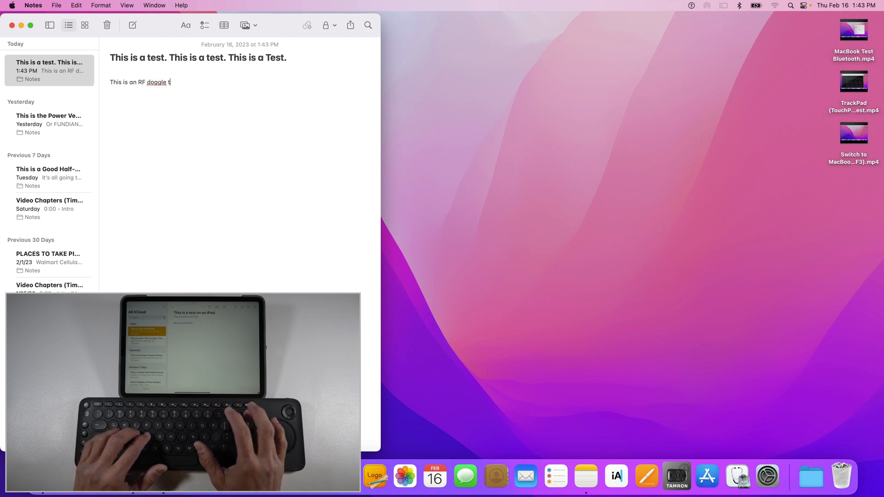
text(te)
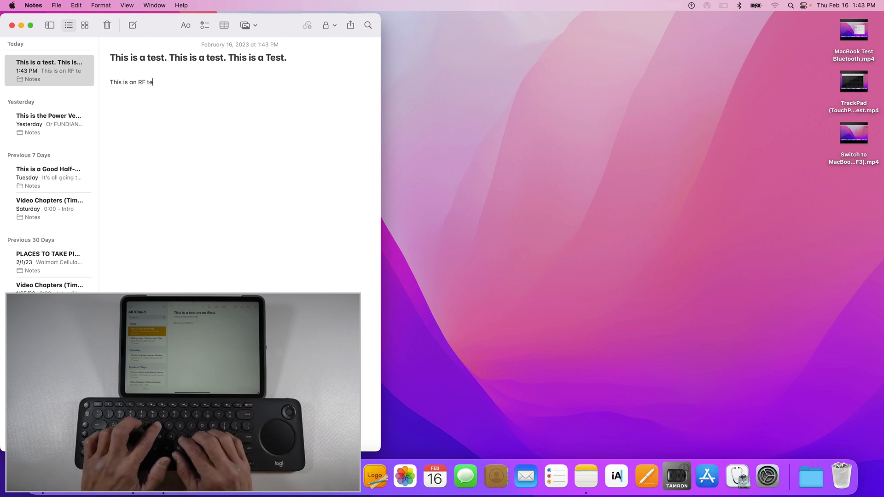
text(st..on a)
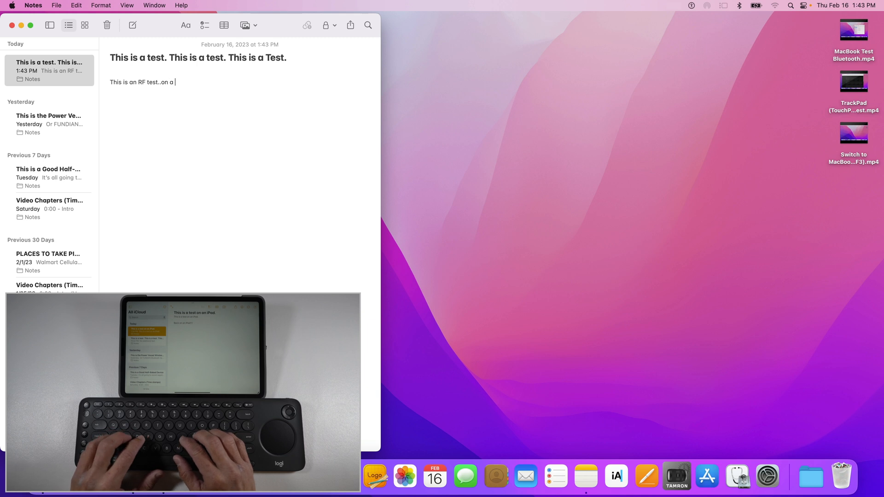
text(MacBook)
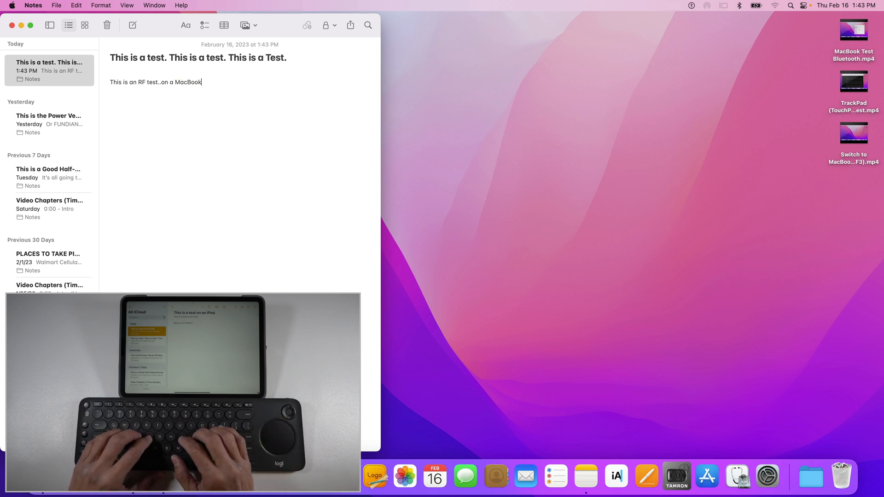
text(!)
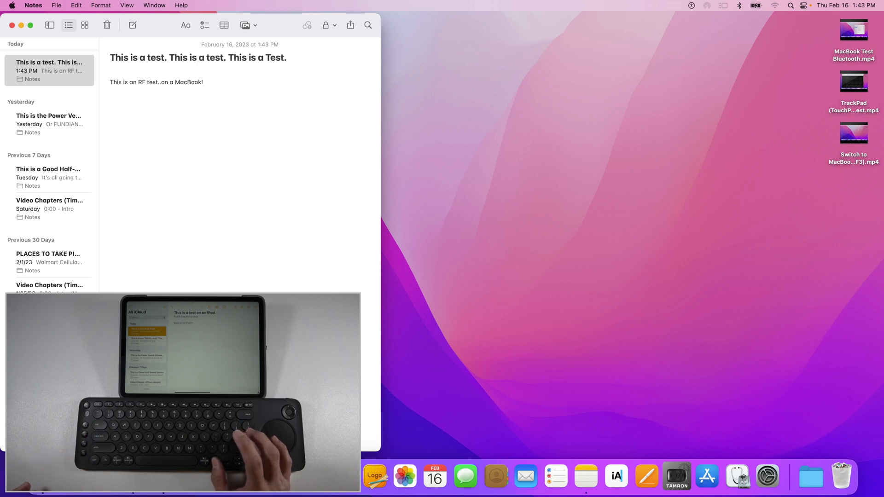
key(return)
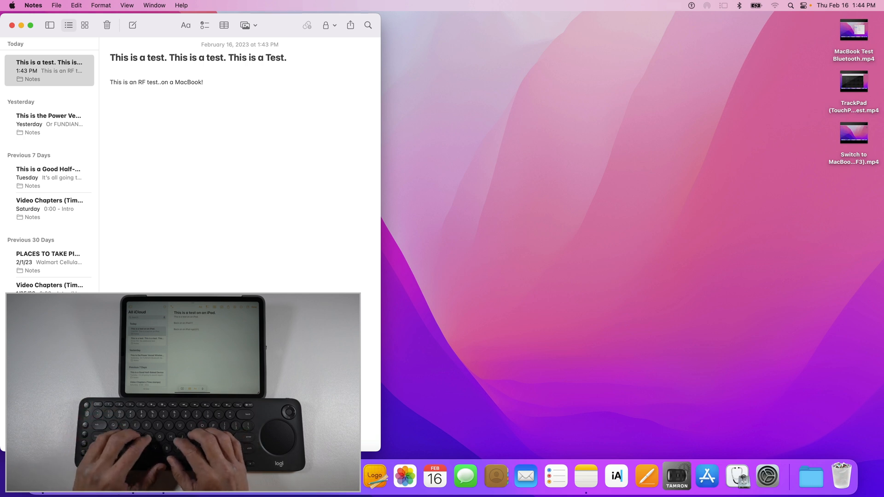
key(Return)
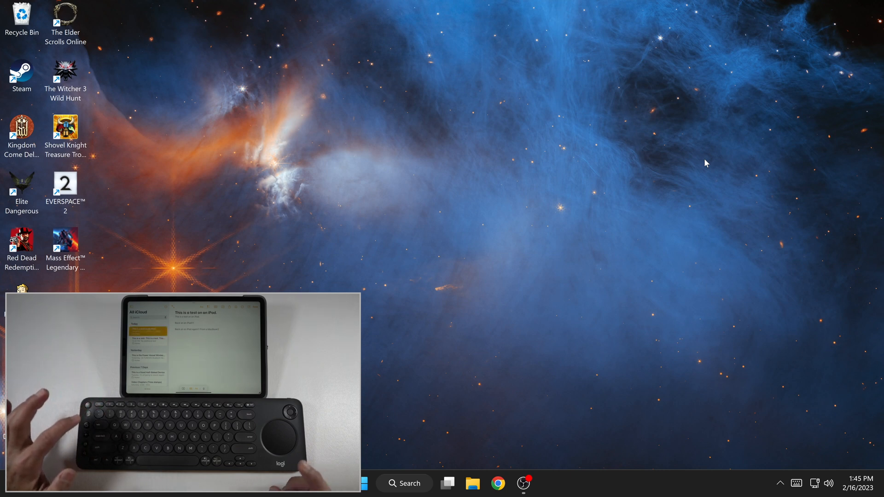
mouse_move(542, 219)
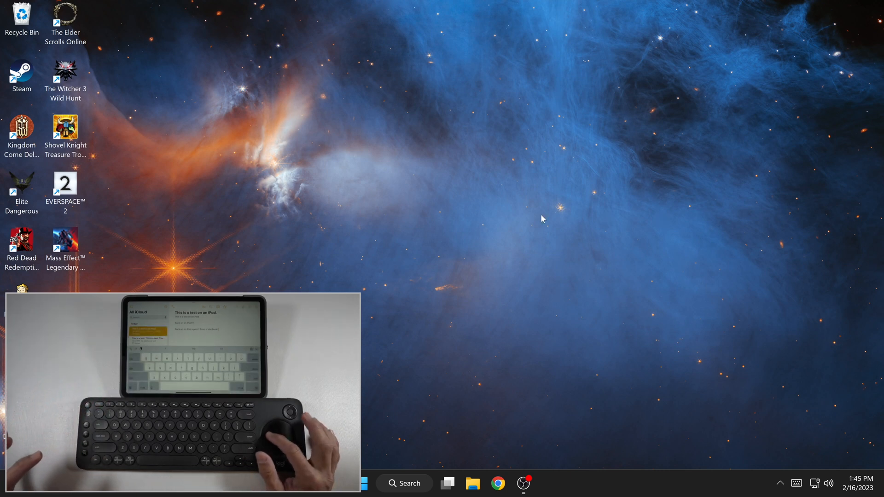
mouse_move(405, 375)
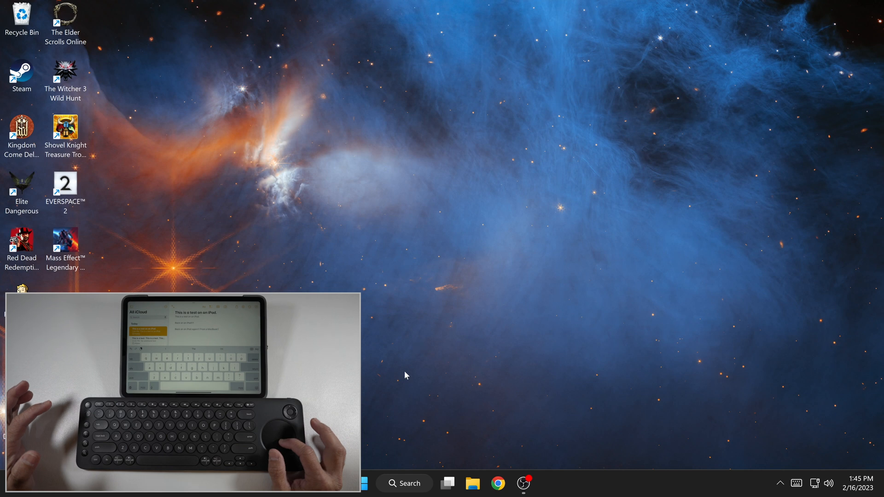
mouse_move(448, 307)
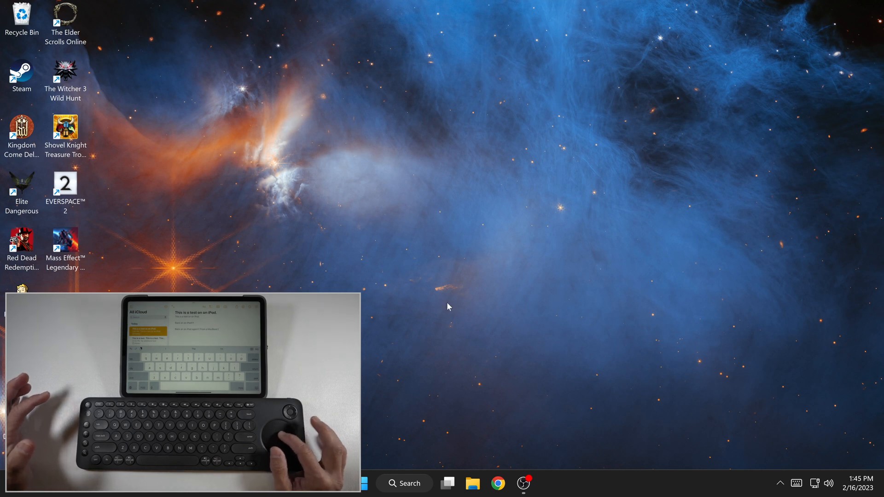
mouse_move(486, 434)
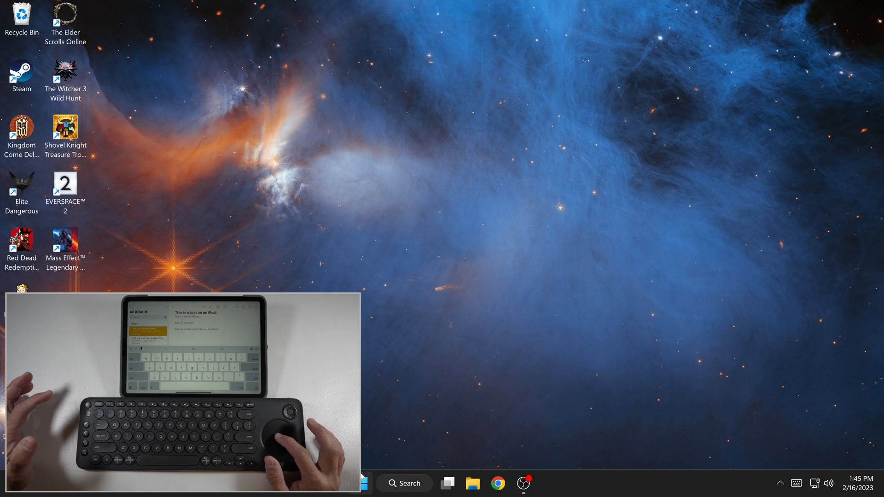
- Launch a blank Notepad document from the Start menu's pinned apps
click(366, 484)
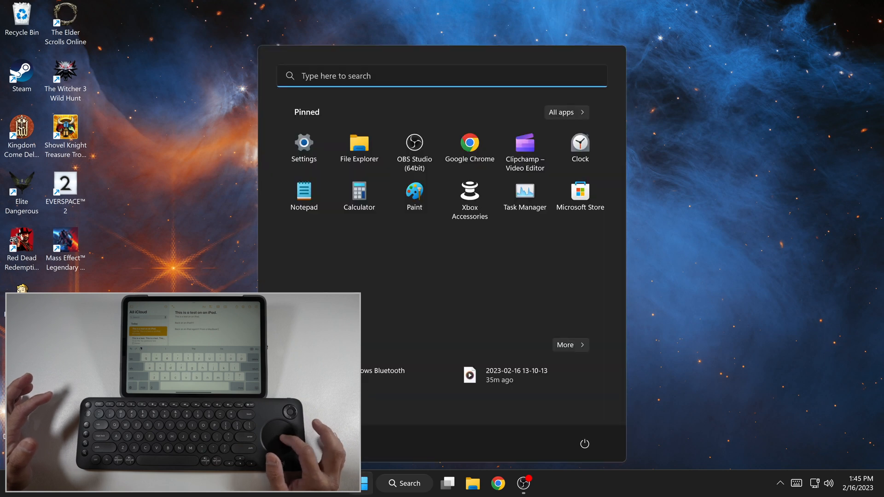
click(303, 194)
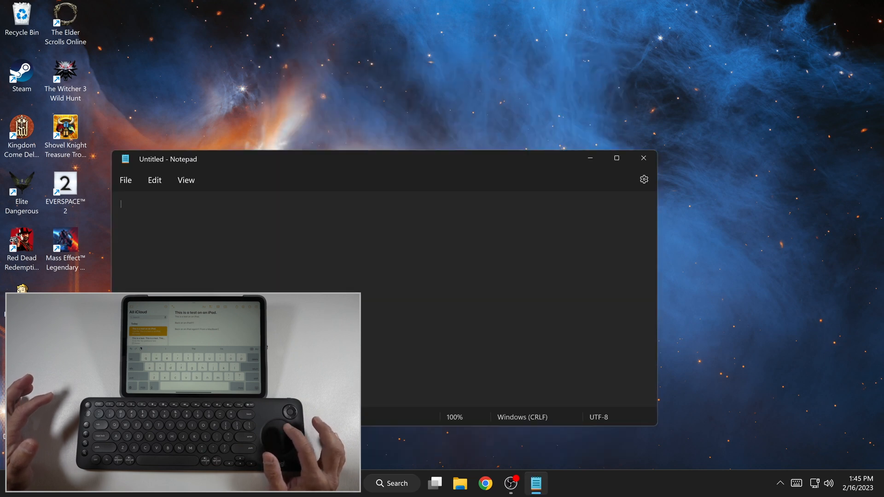
- Write 'from a macbook to an ipad and now on a pc (windows)!!!' in Notepad
text(from)
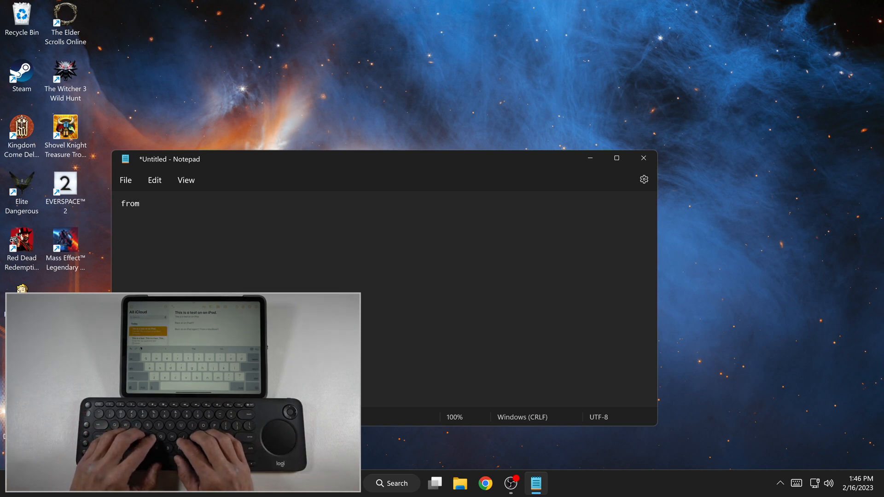
text(a ma)
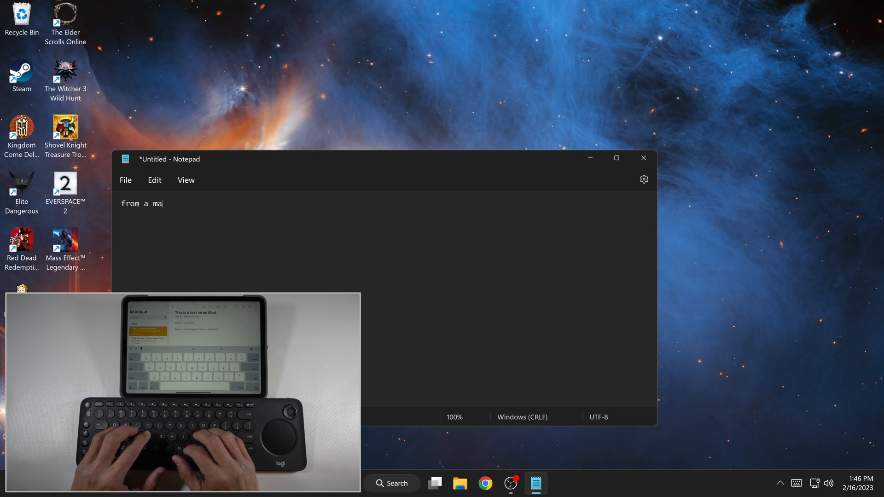
text(cbook t)
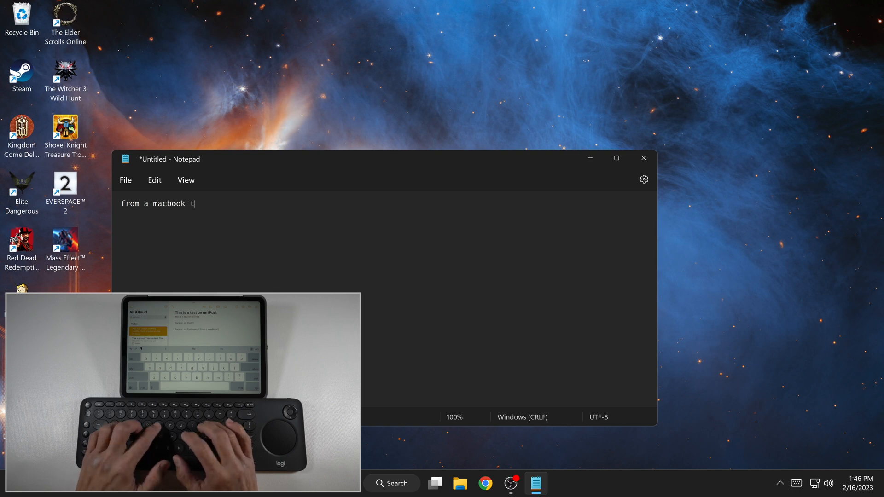
text(o an i)
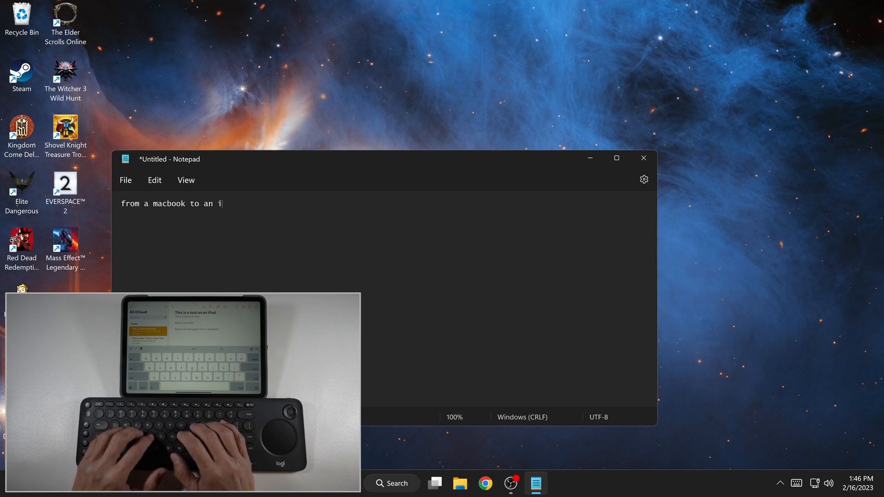
text(pad and n)
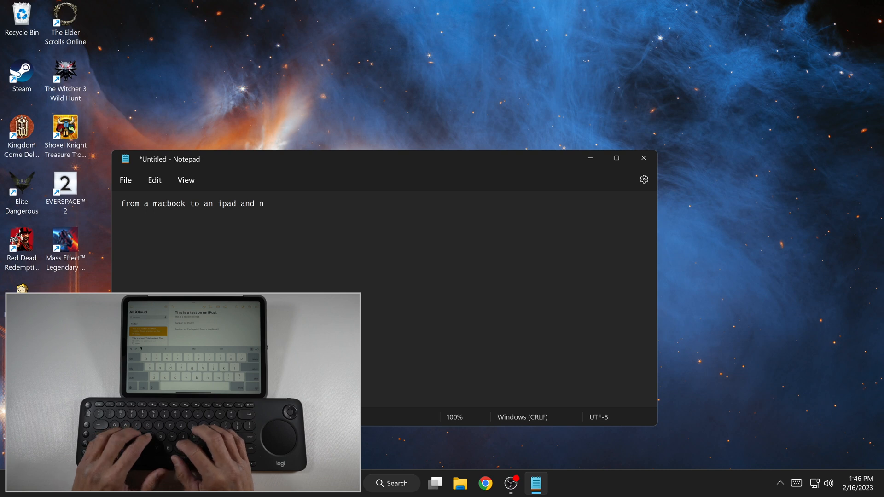
text(ow on a)
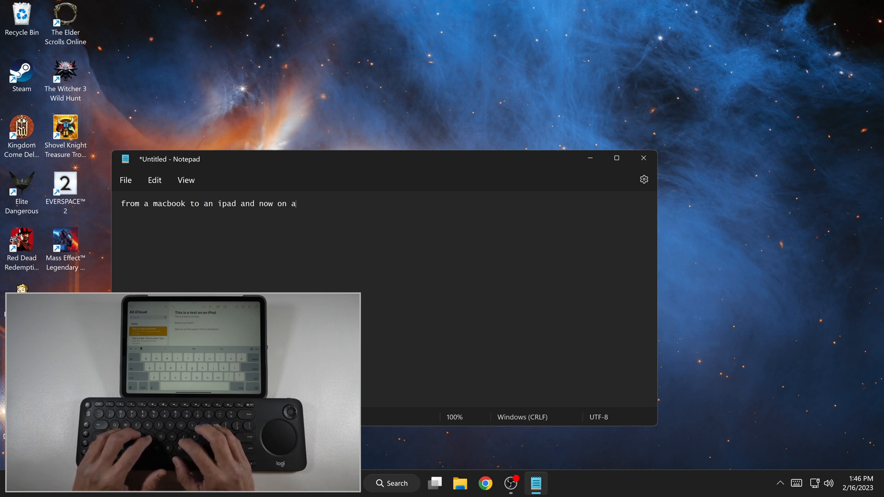
text(pc)
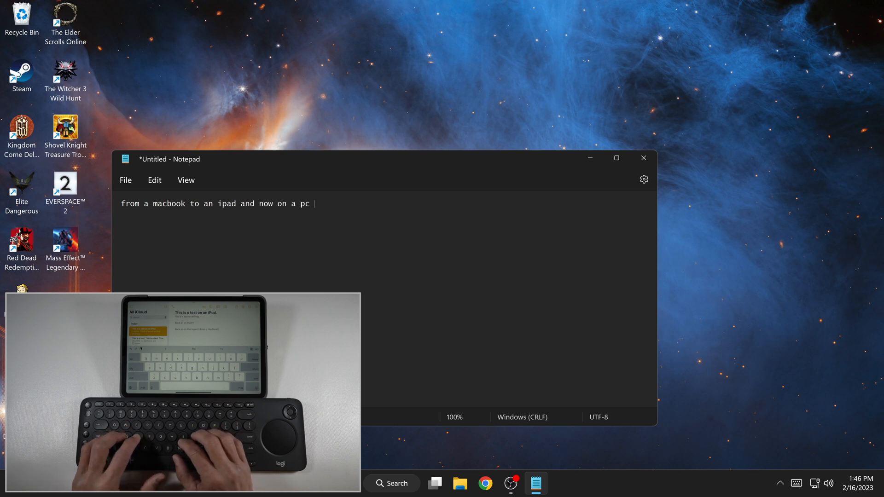
text((w)
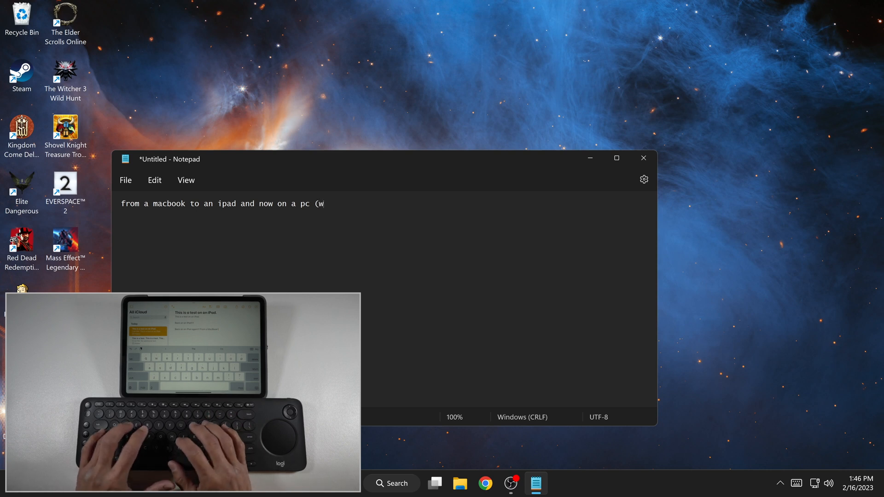
text(indows)
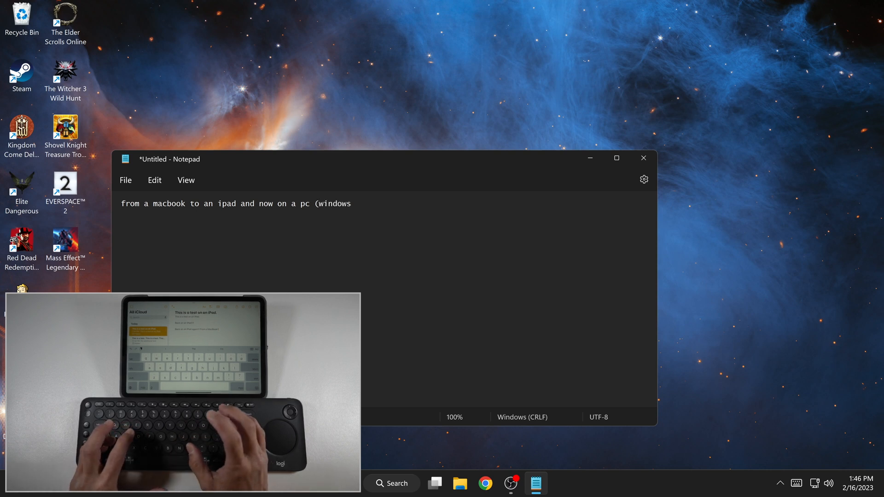
text()!!!)
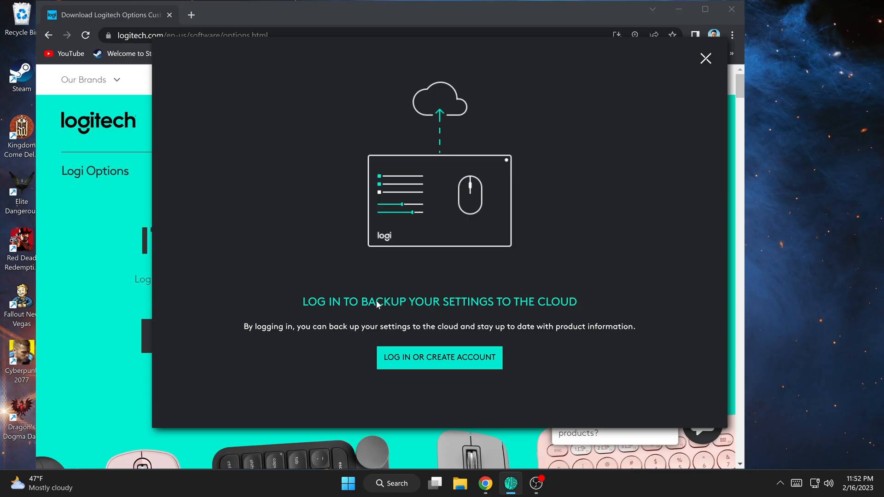
- Get past the Logi Options cloud login and bring up the K600 TV's Point & Scroll settings
click(440, 357)
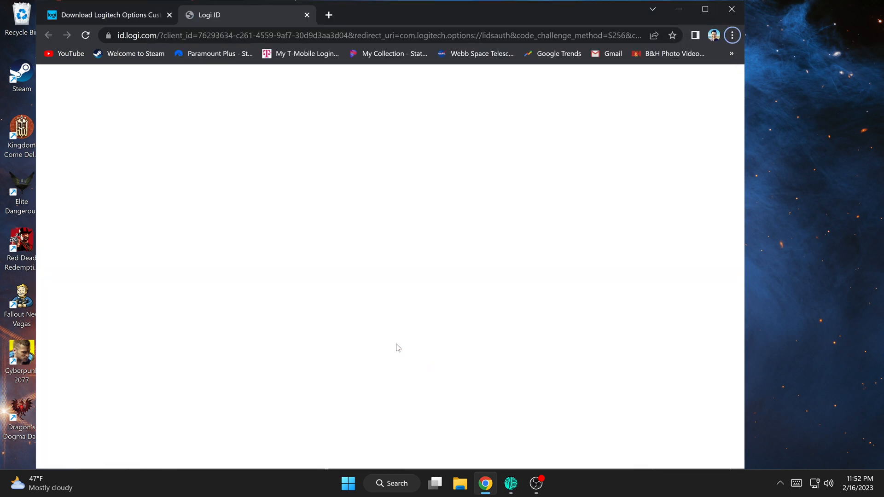
click(510, 483)
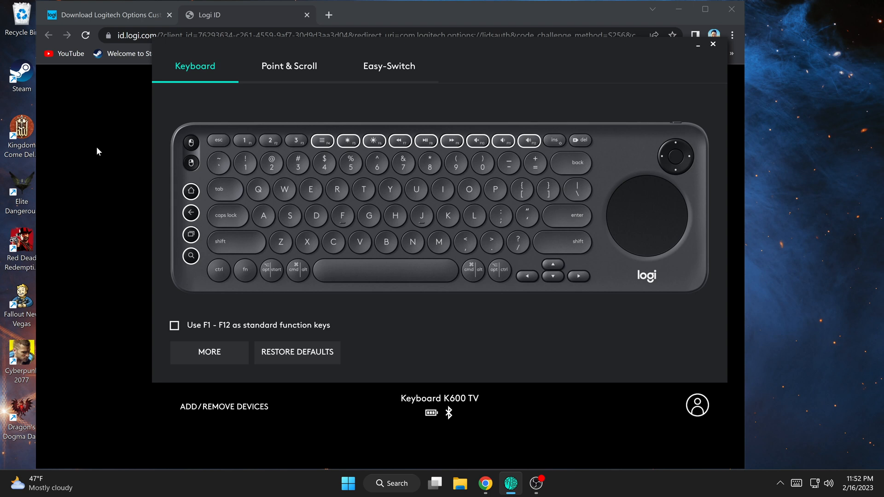
mouse_move(111, 105)
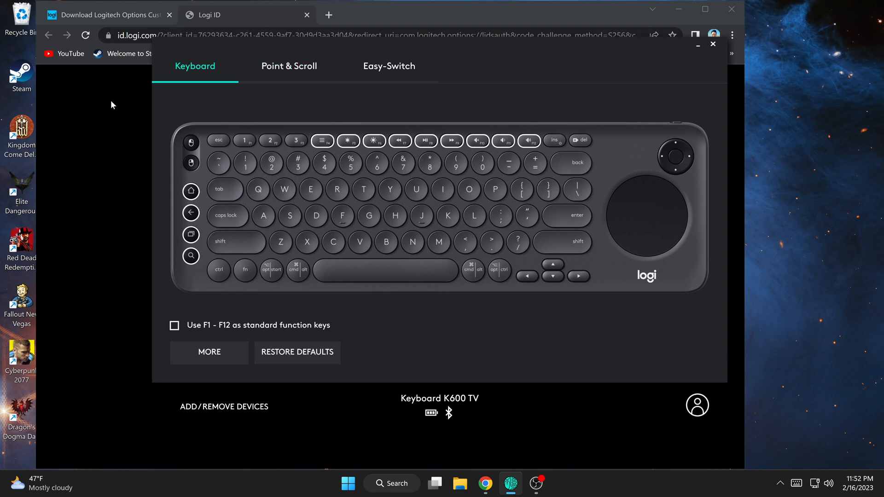
click(107, 15)
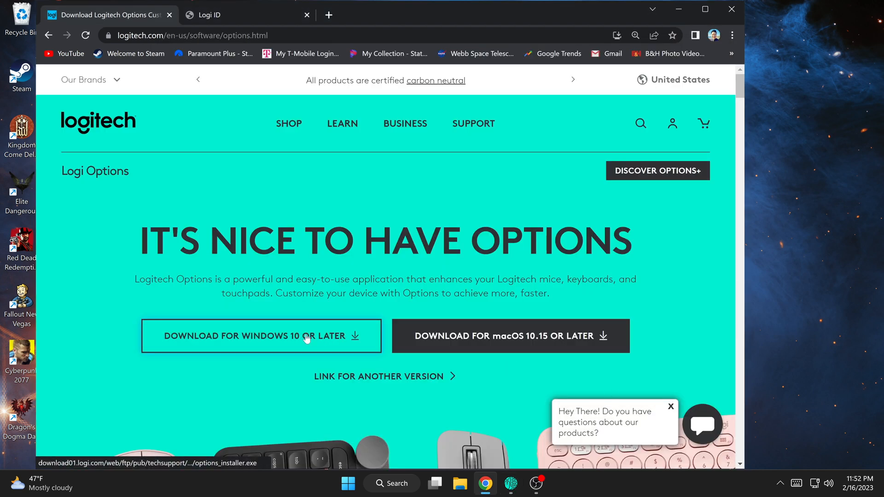
mouse_move(438, 424)
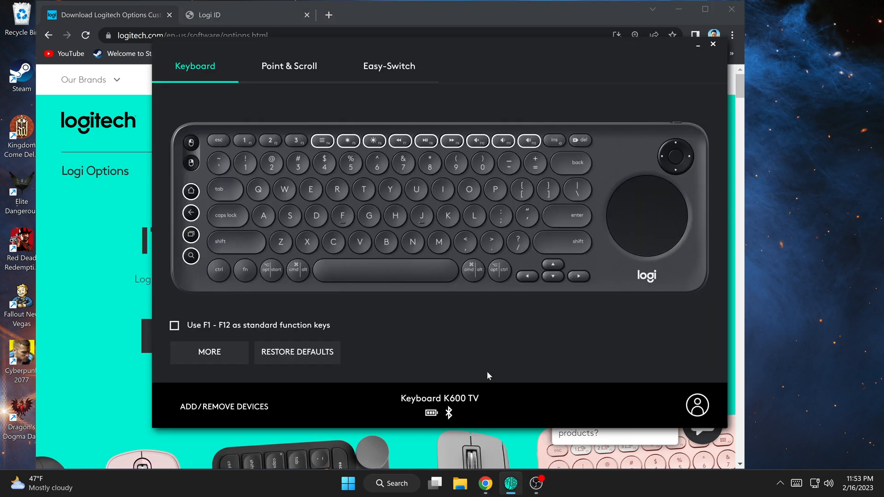
mouse_move(222, 115)
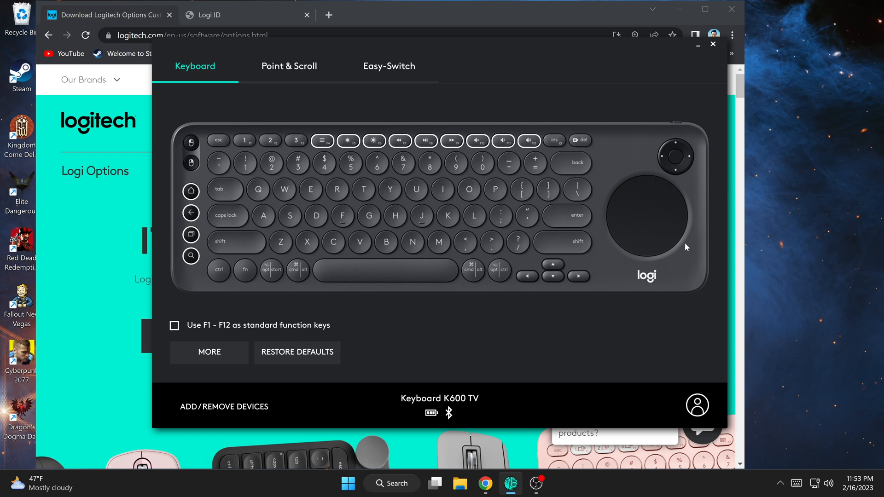
mouse_move(645, 227)
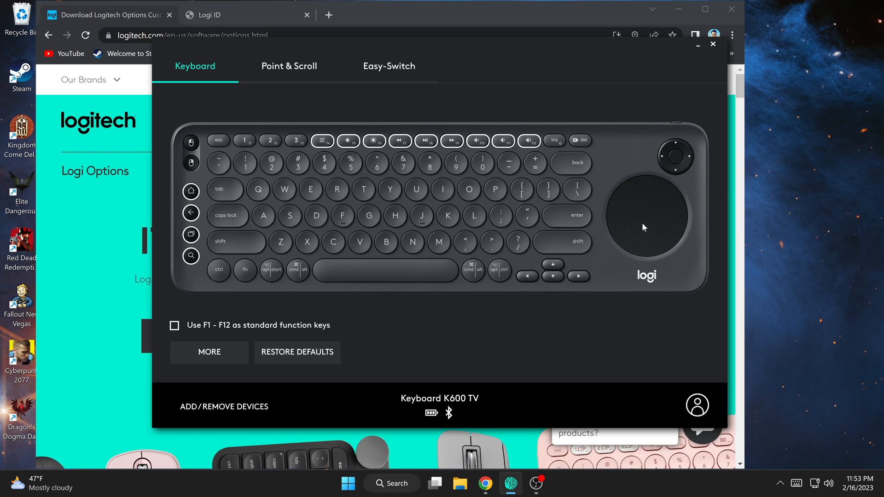
click(288, 67)
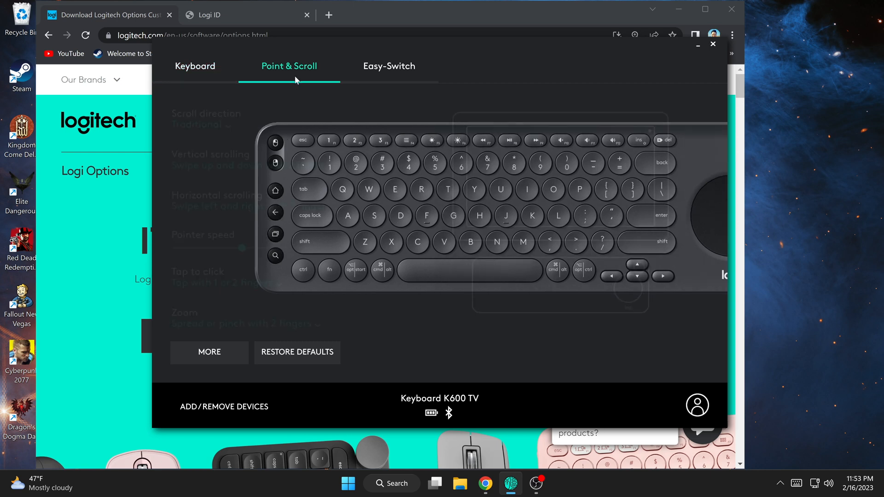
- Leave Vertical scrolling unchanged and list the Scroll direction choices, Traditional and Content tracks fingers
click(288, 66)
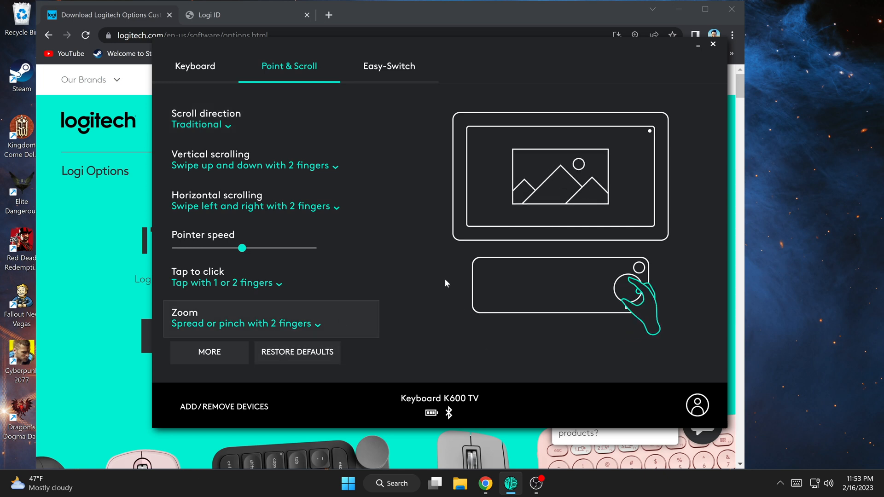
mouse_move(402, 191)
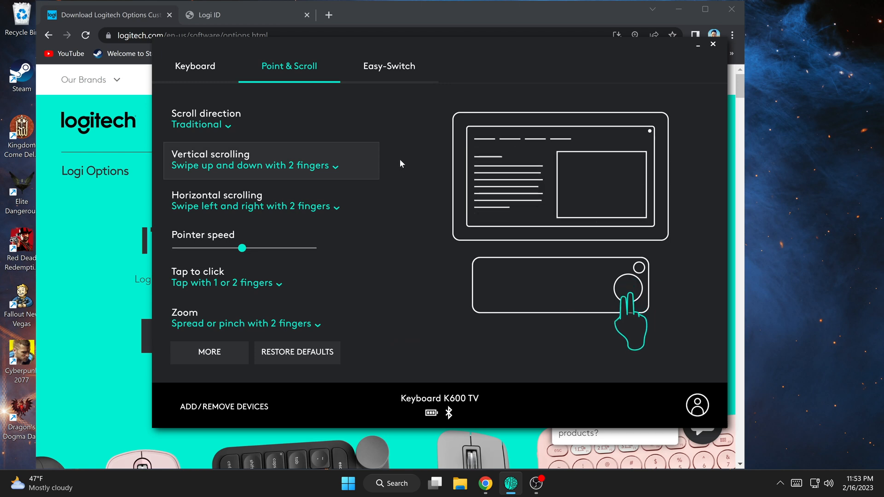
mouse_move(342, 182)
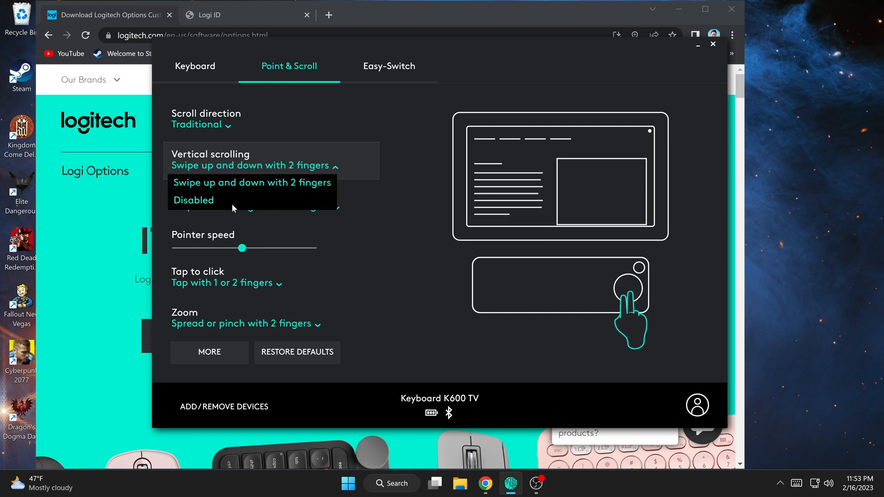
mouse_move(433, 278)
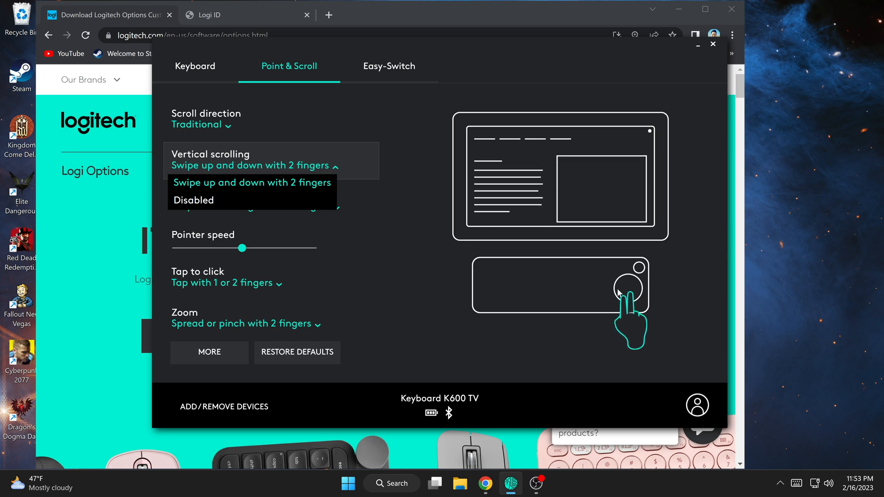
click(253, 182)
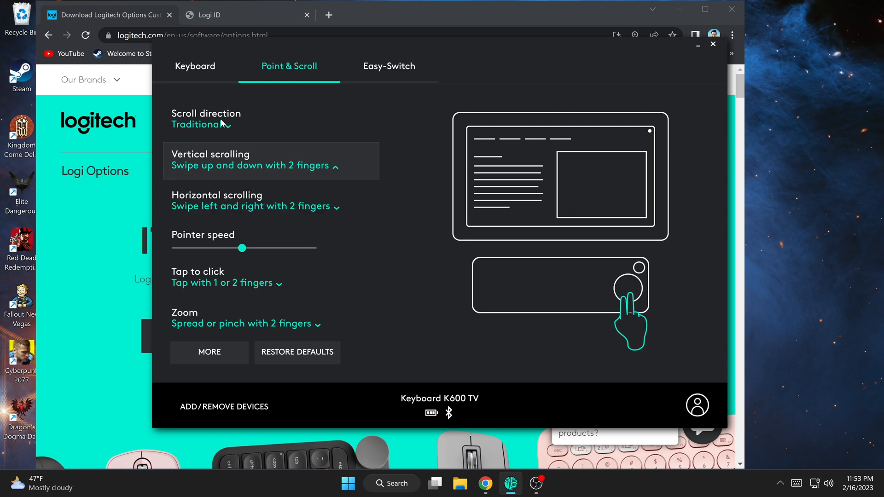
click(202, 124)
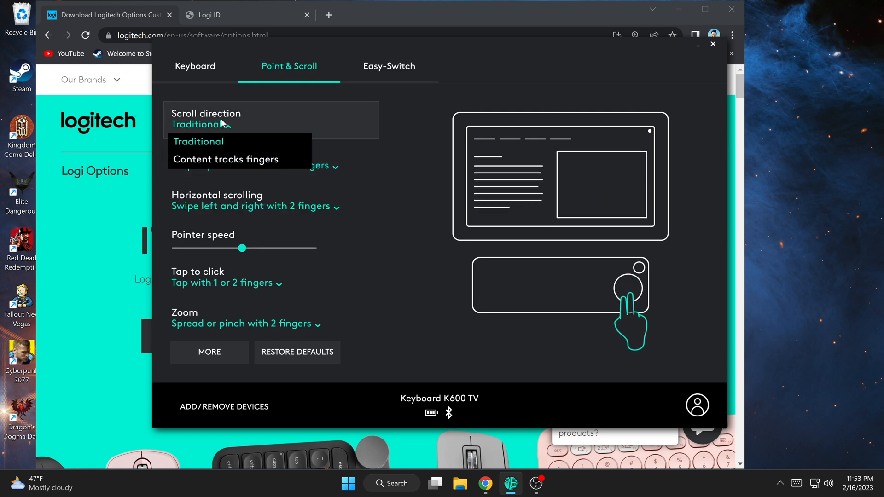